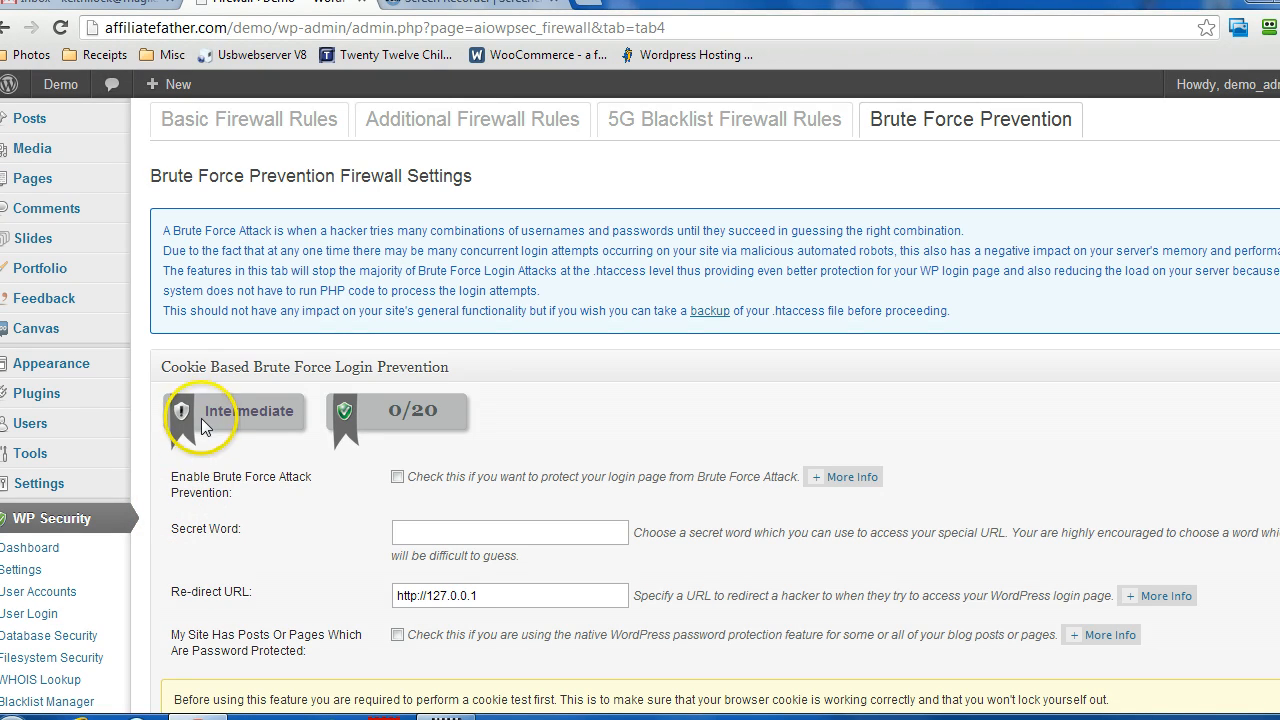
mouse_move(205, 410)
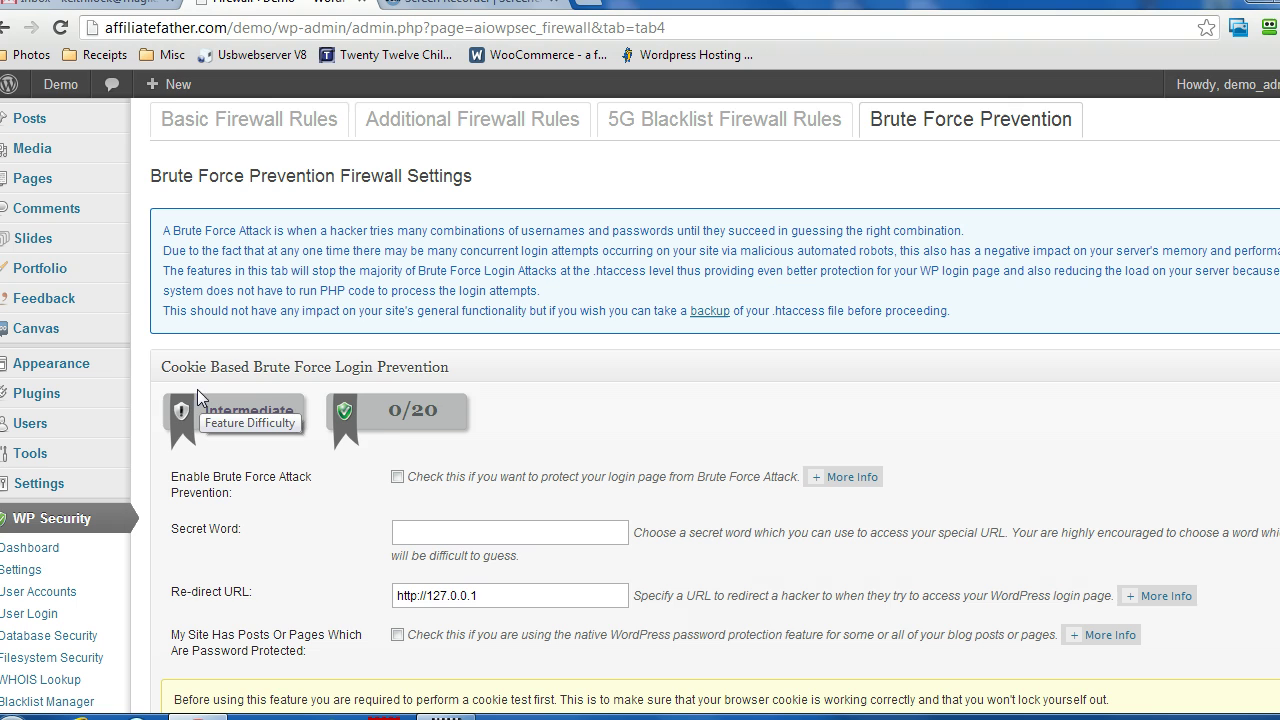
- Scroll down the security plugin page to review the unconfigured cookie-based login prevention settings
scroll(down, 3)
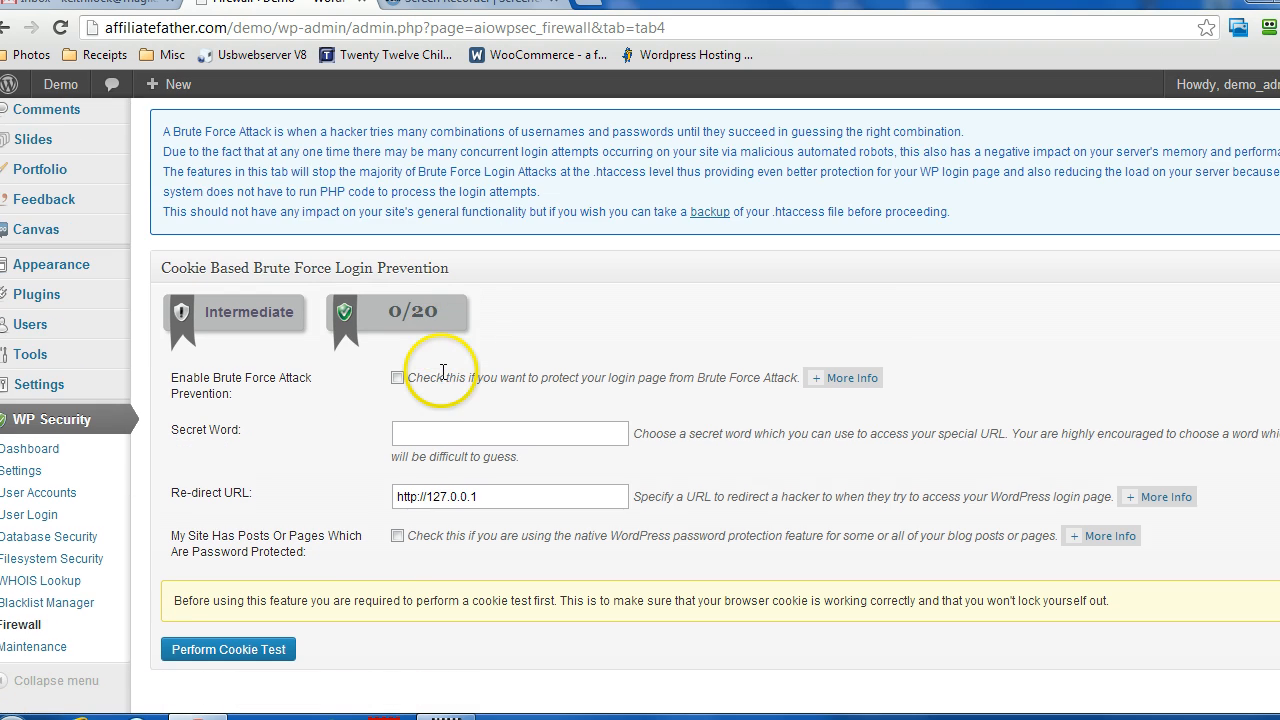
mouse_move(390, 437)
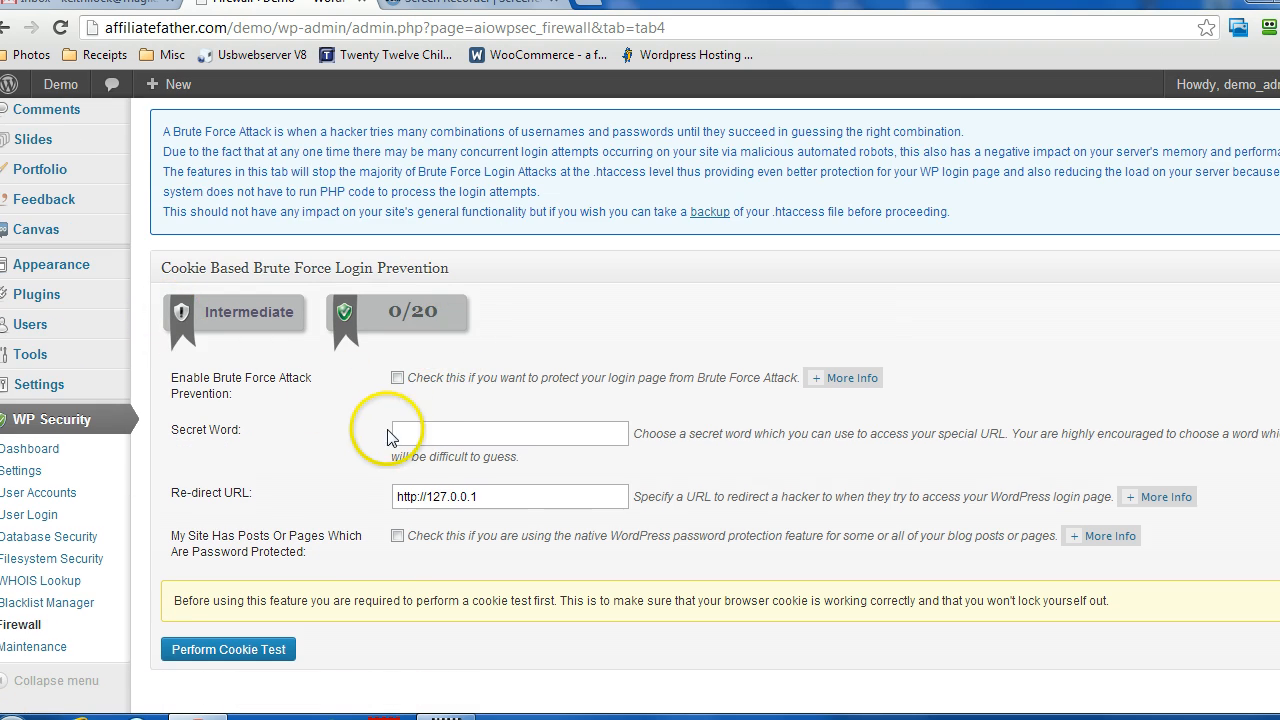
scroll(down, 3)
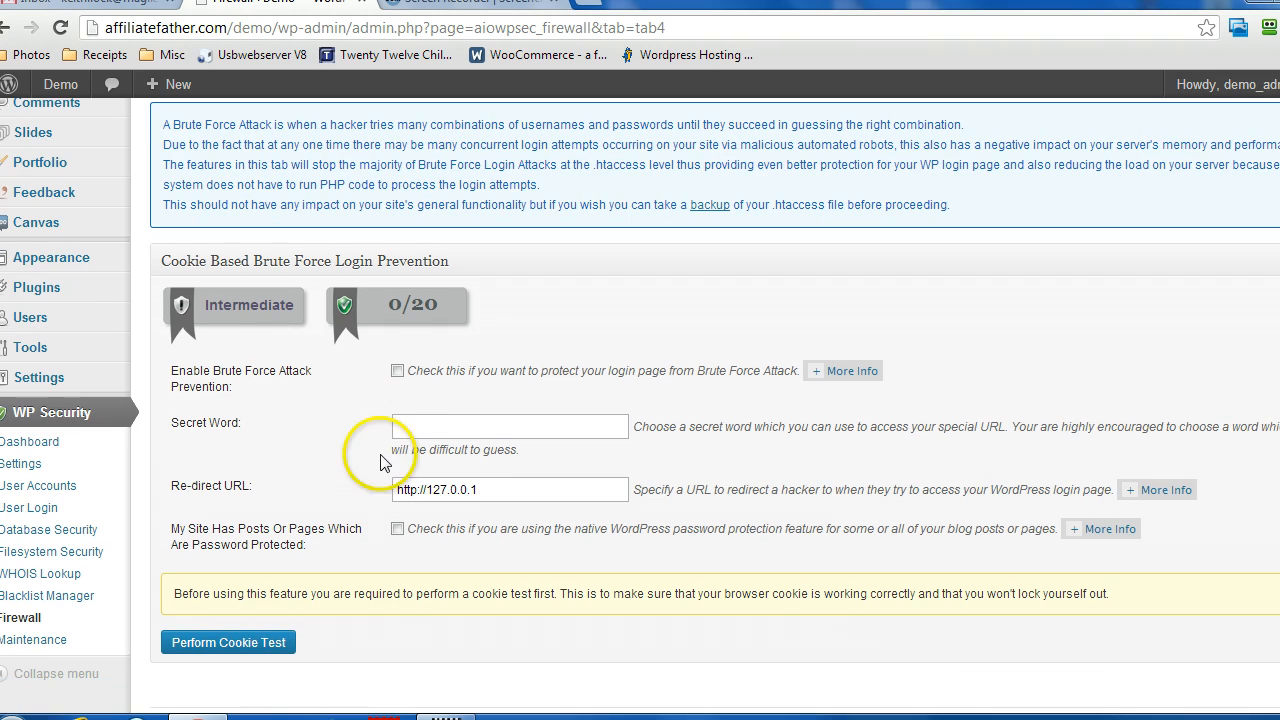
mouse_move(25, 415)
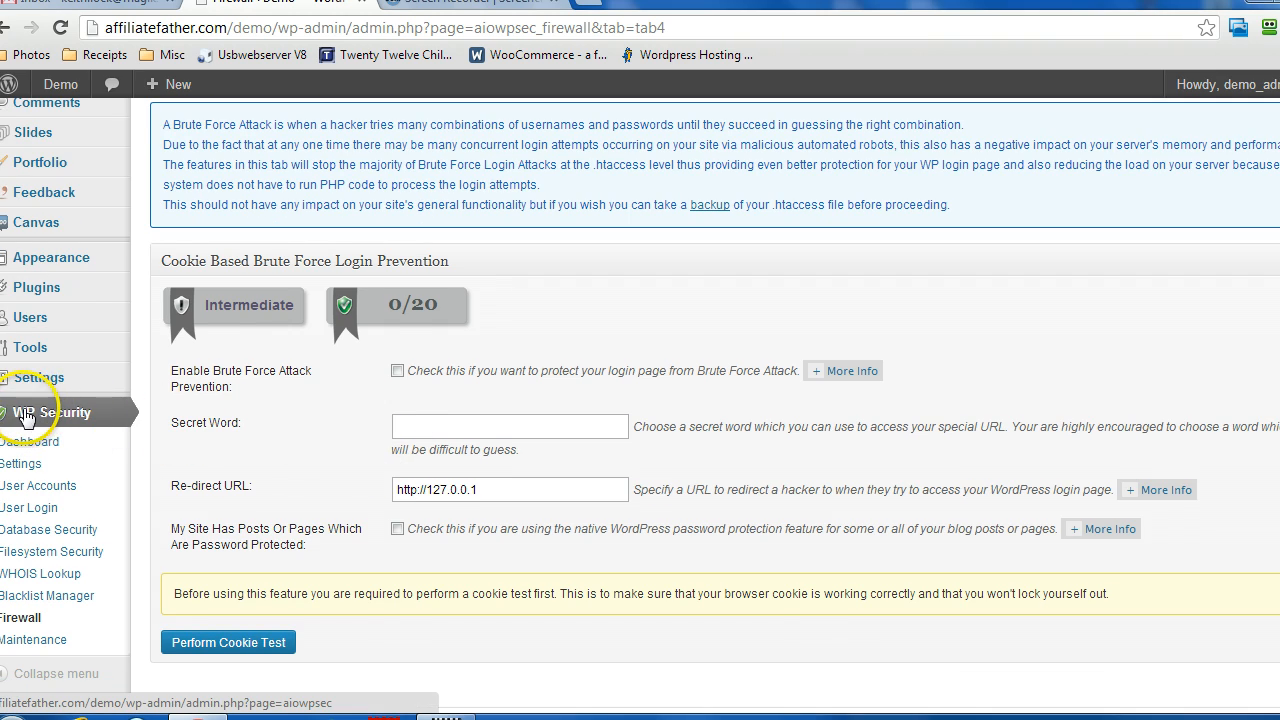
mouse_move(50, 412)
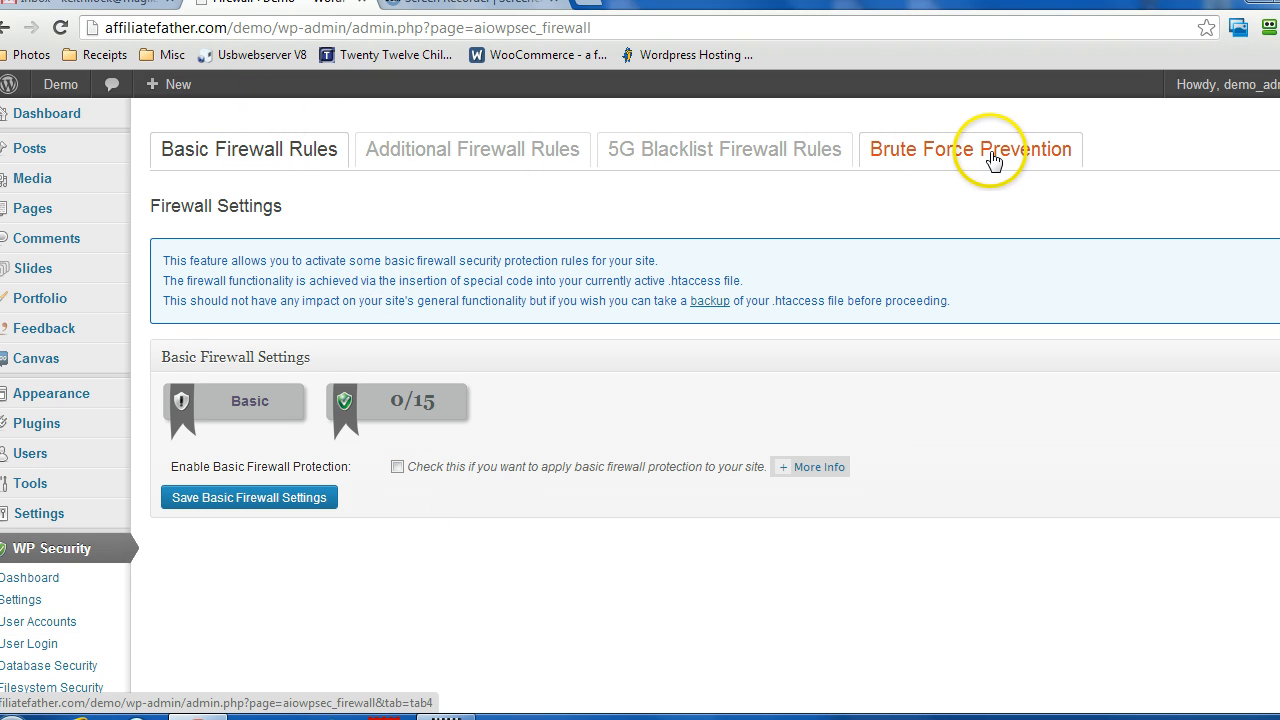
- On the Brute Force Prevention tab, run the cookie test until it reports success
click(970, 149)
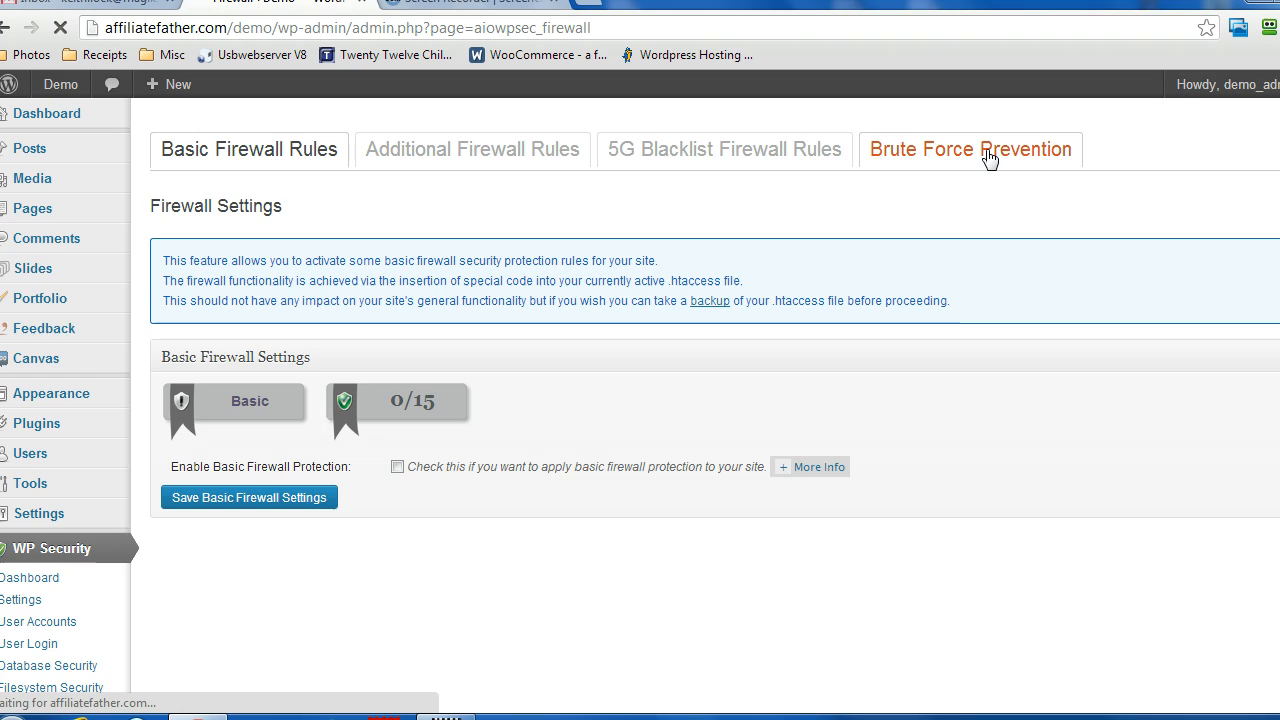
click(969, 149)
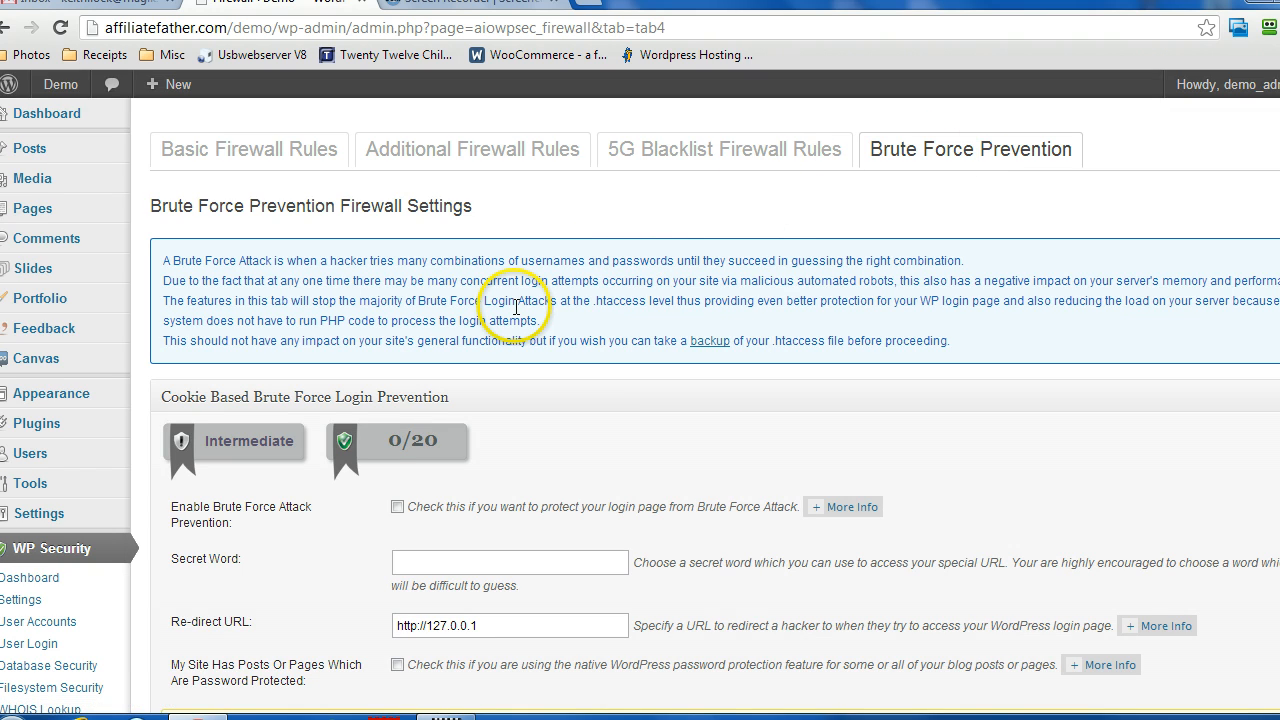
scroll(down, 3)
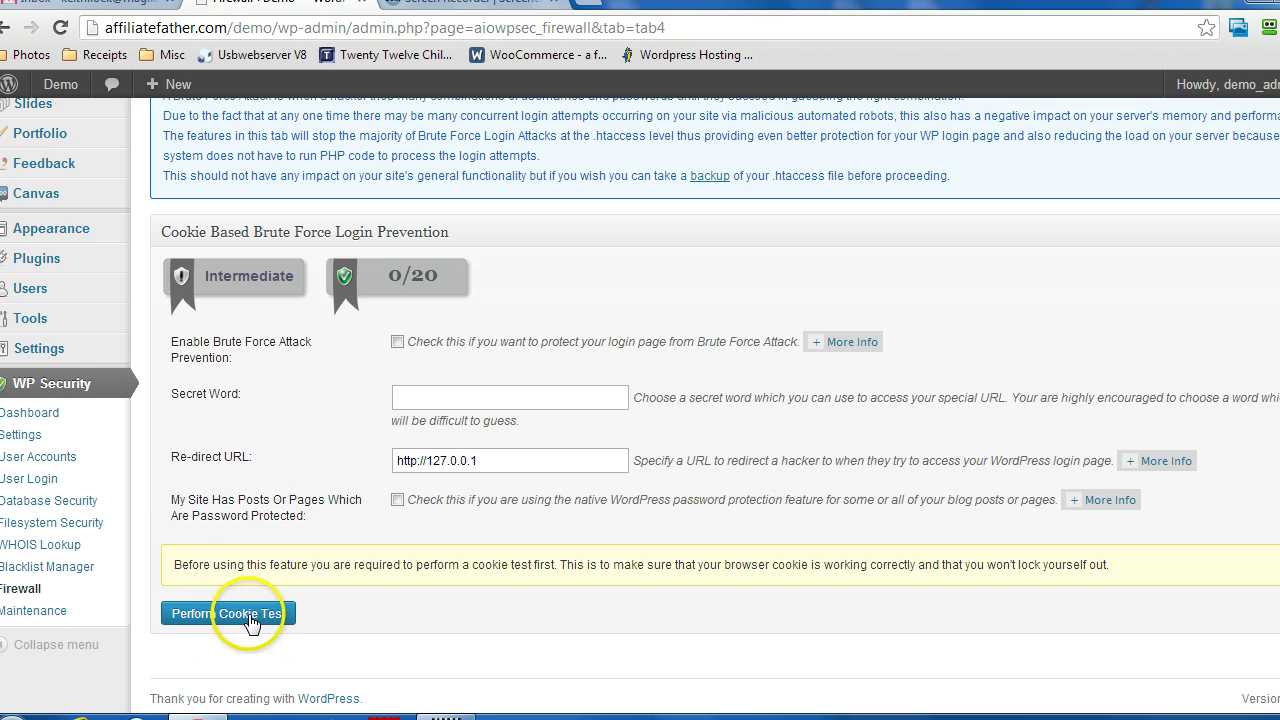
mouse_move(225, 624)
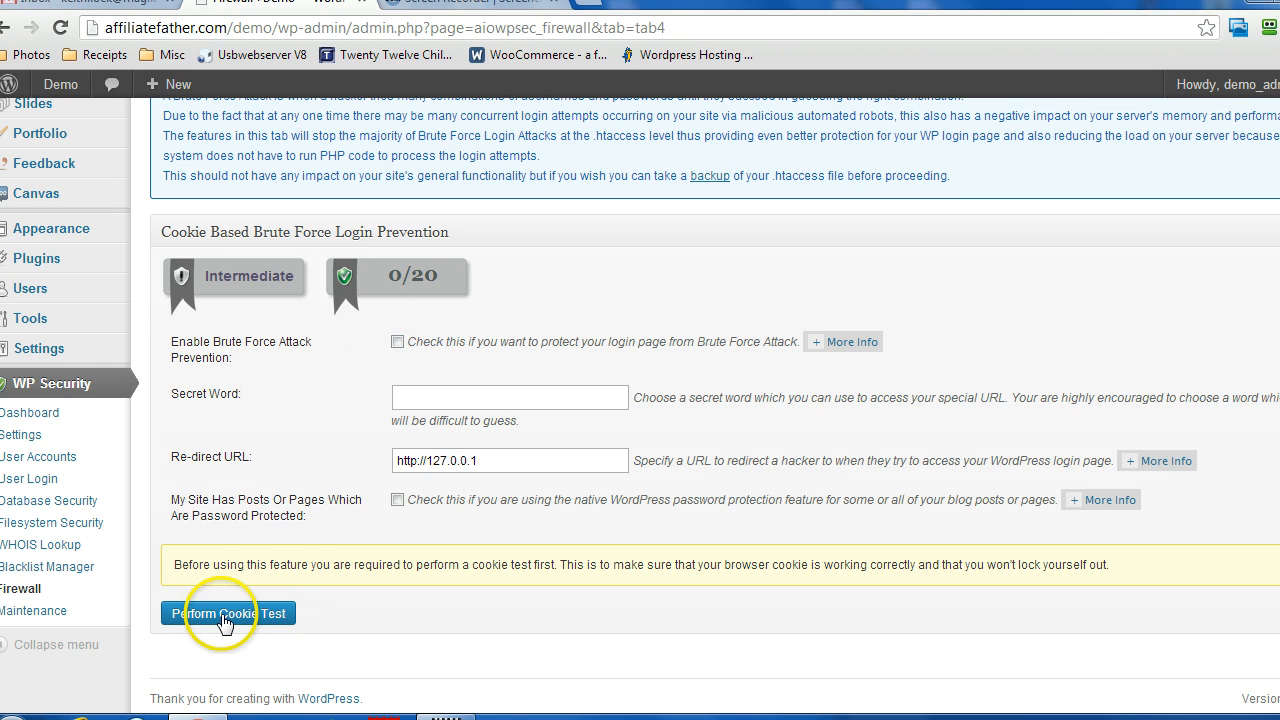
click(228, 613)
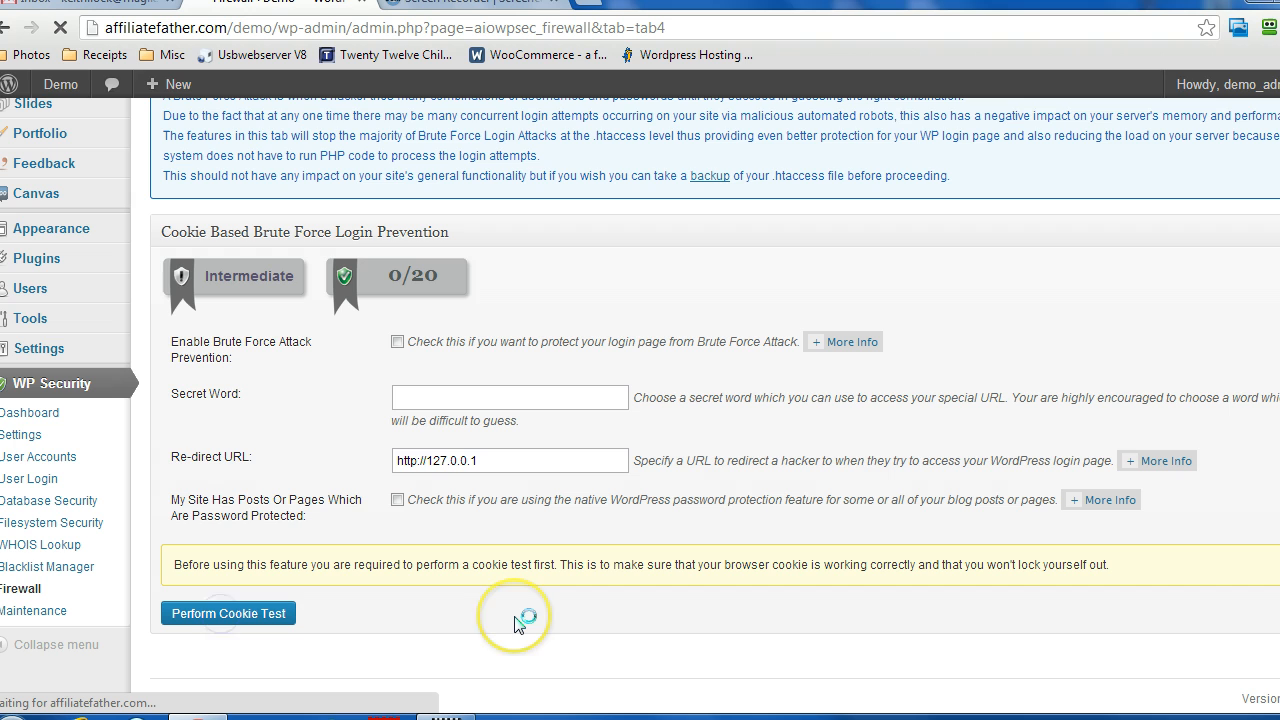
click(227, 613)
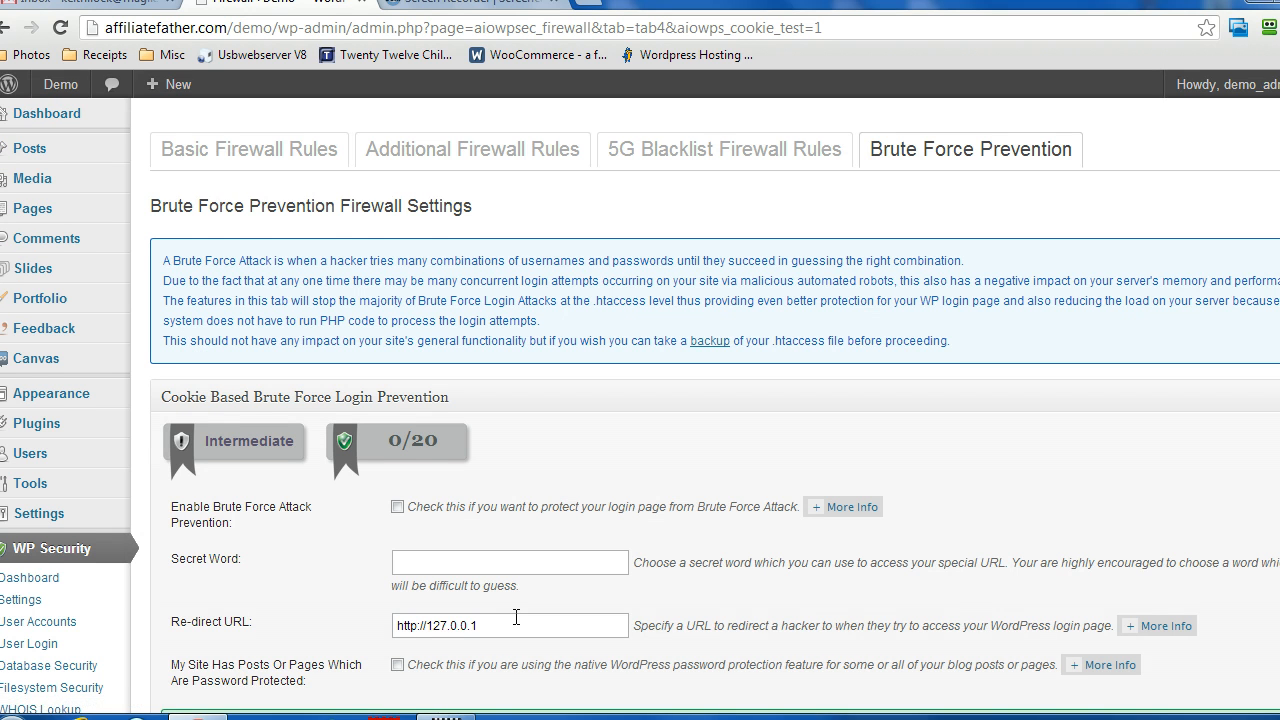
scroll(down, 3)
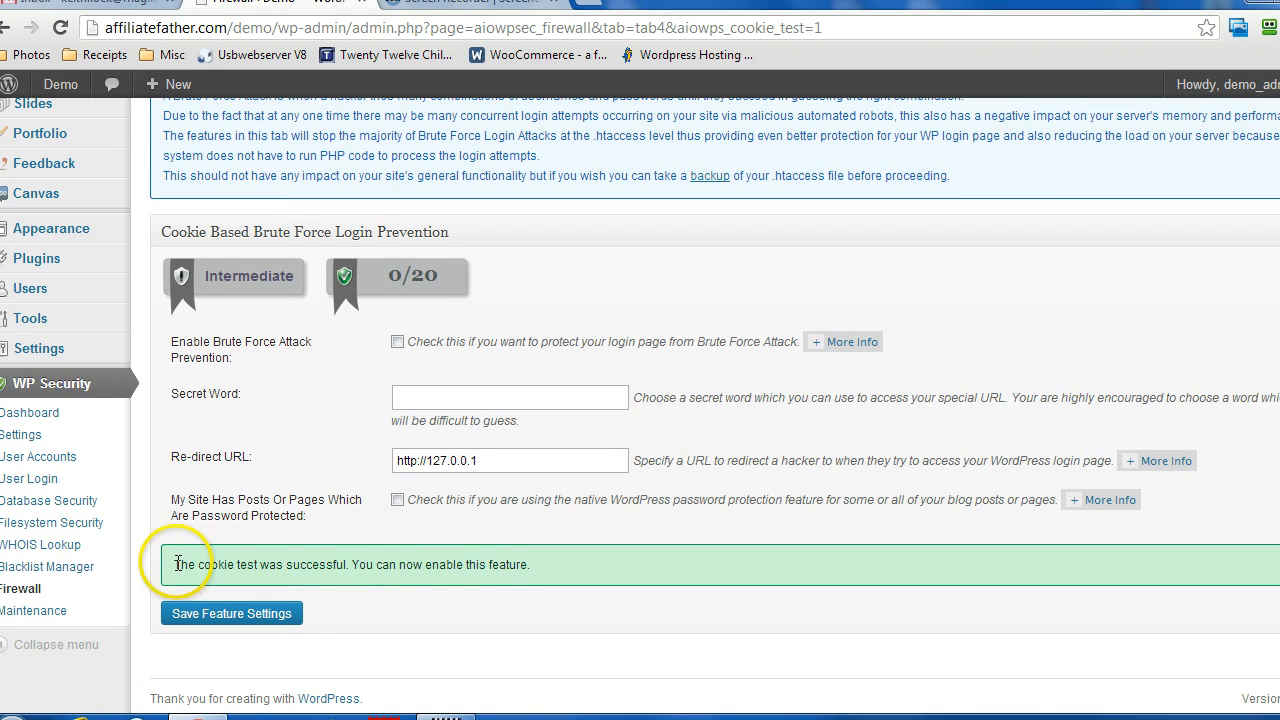
scroll(up, 3)
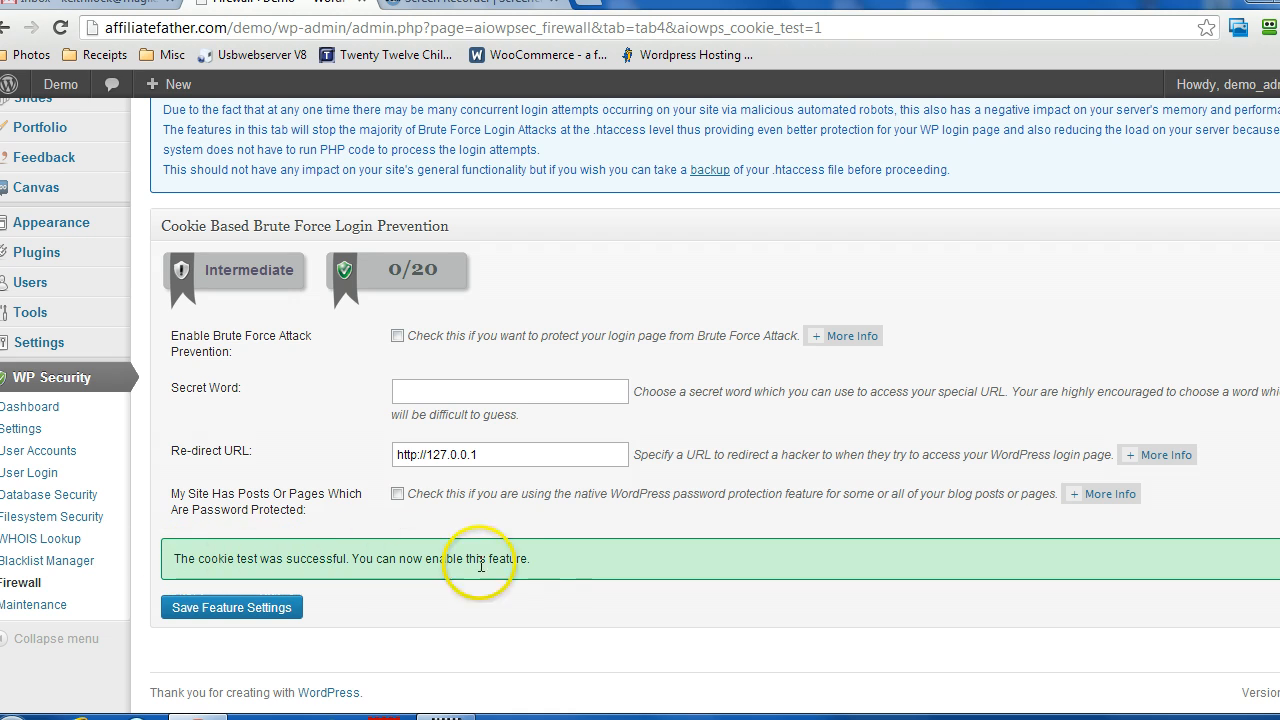
mouse_move(240, 563)
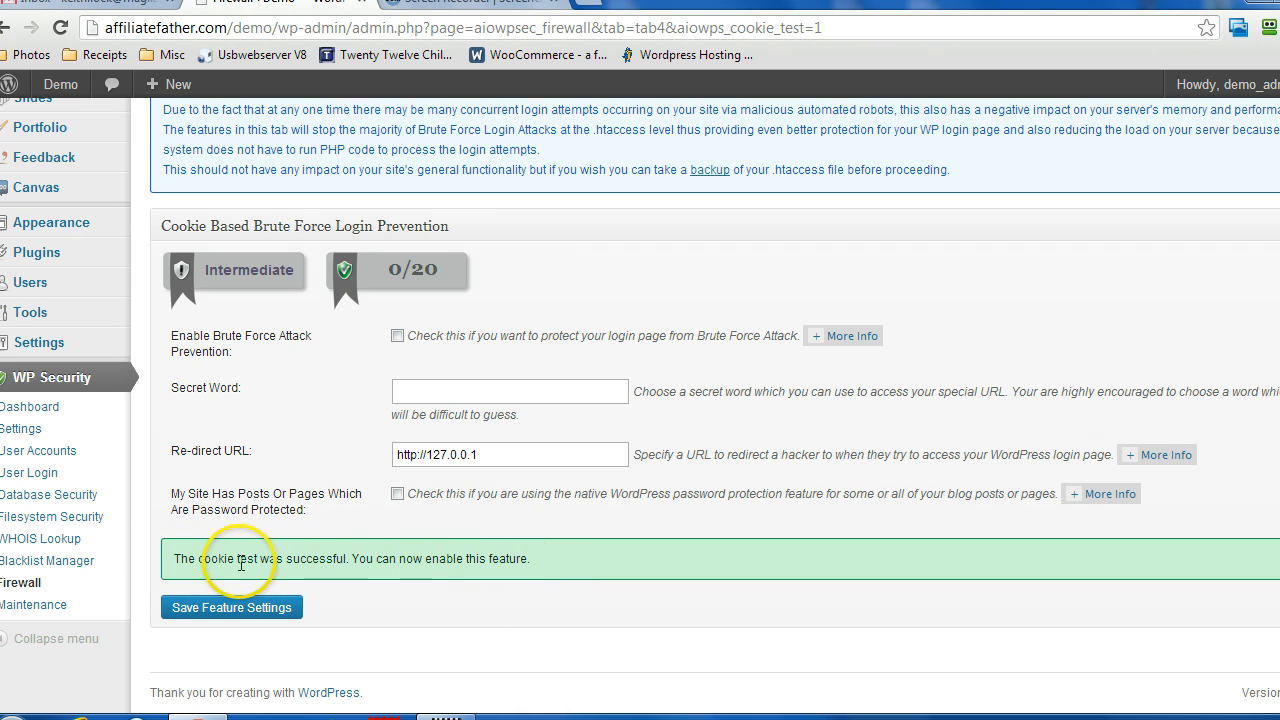
scroll(up, 3)
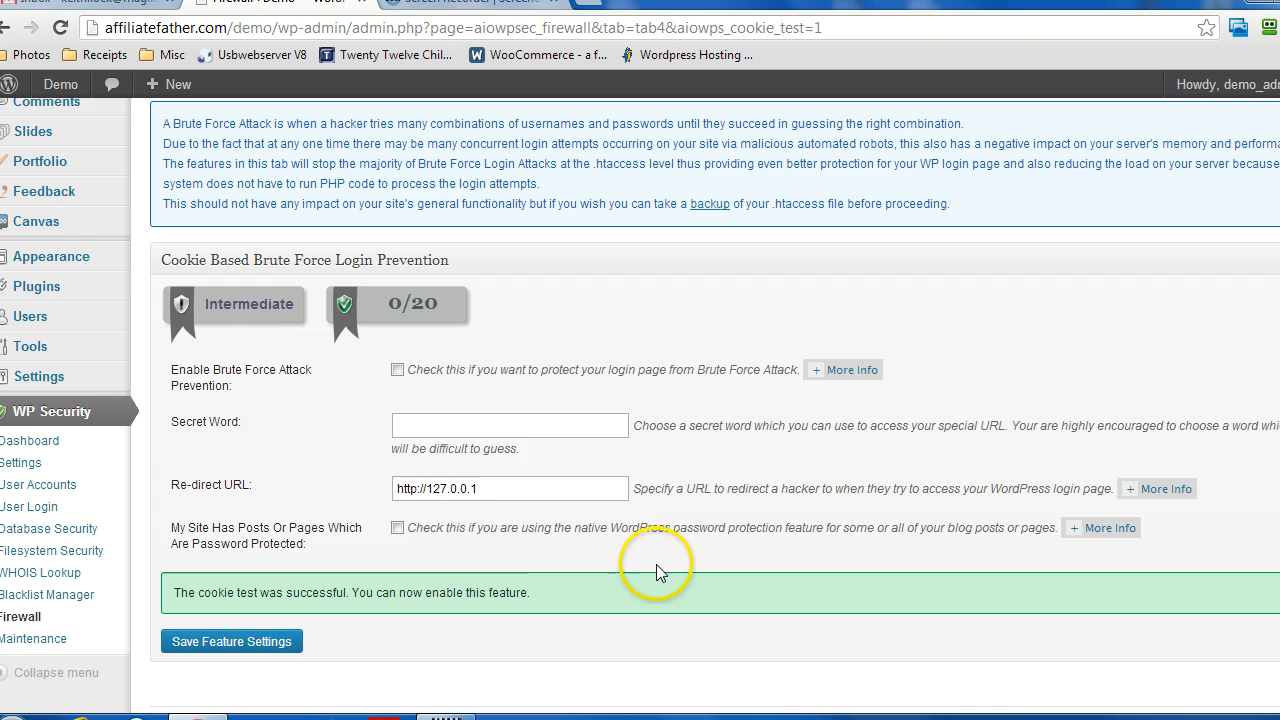
click(398, 369)
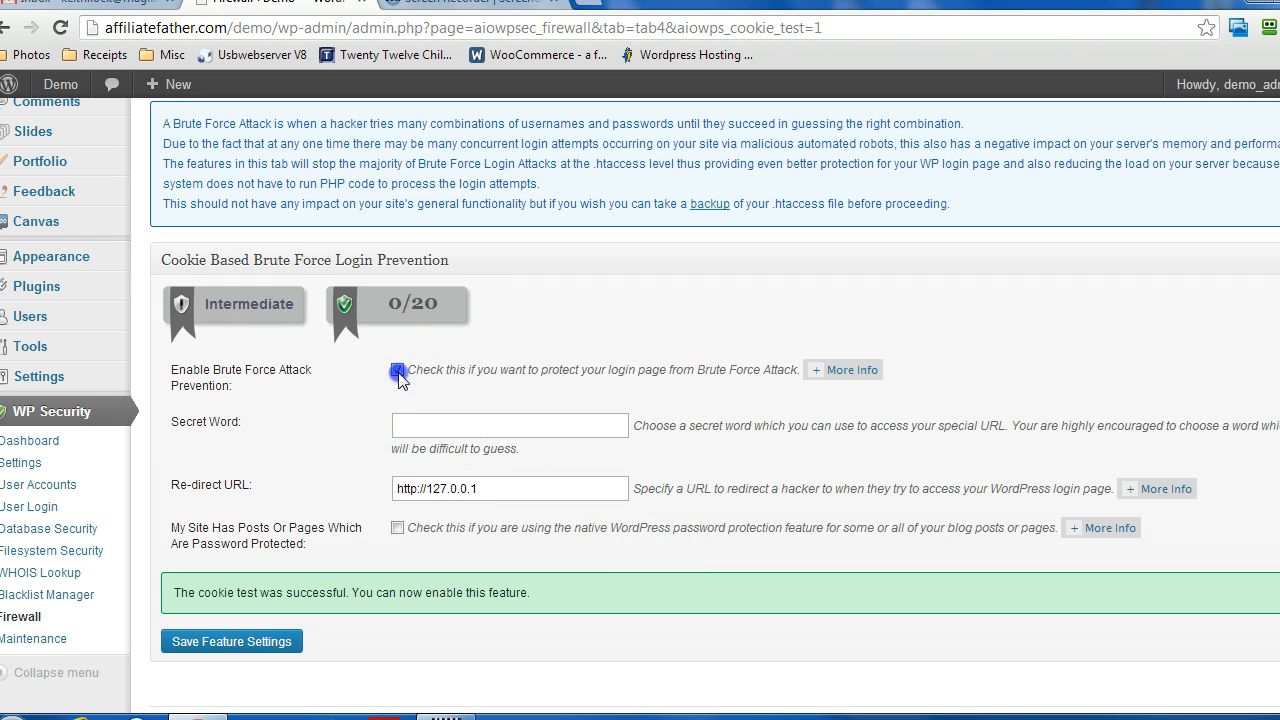
click(397, 369)
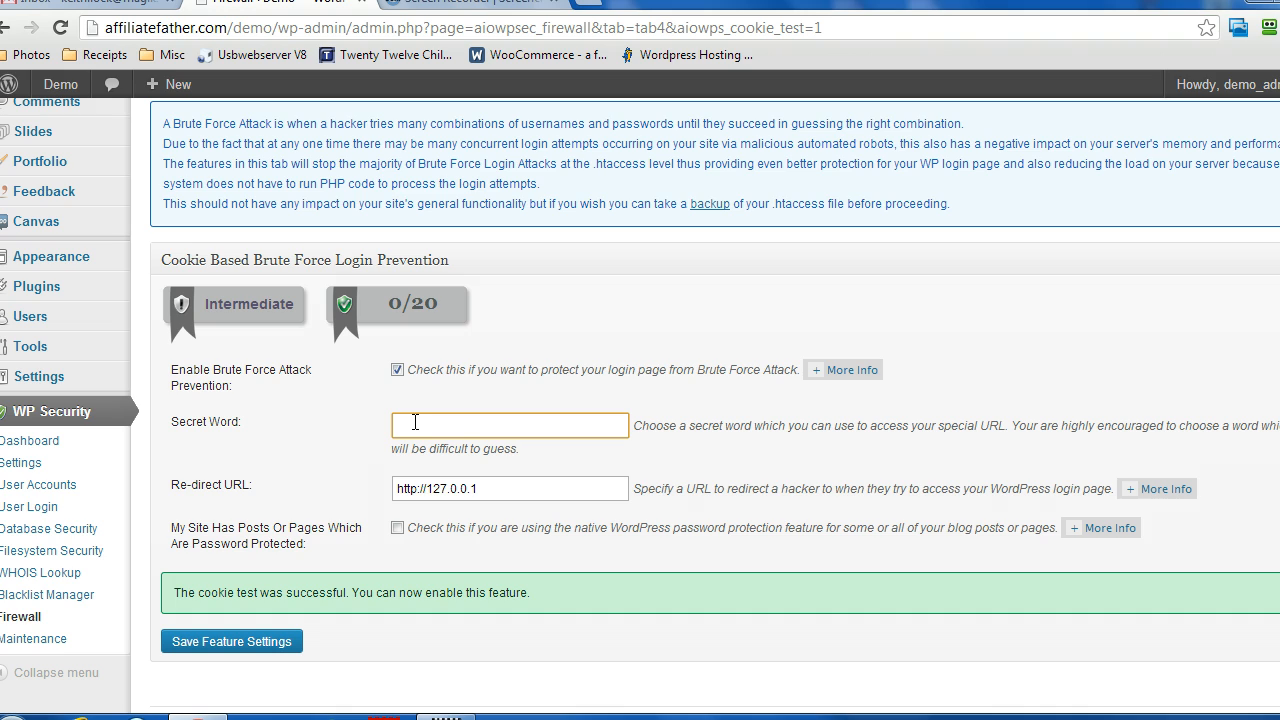
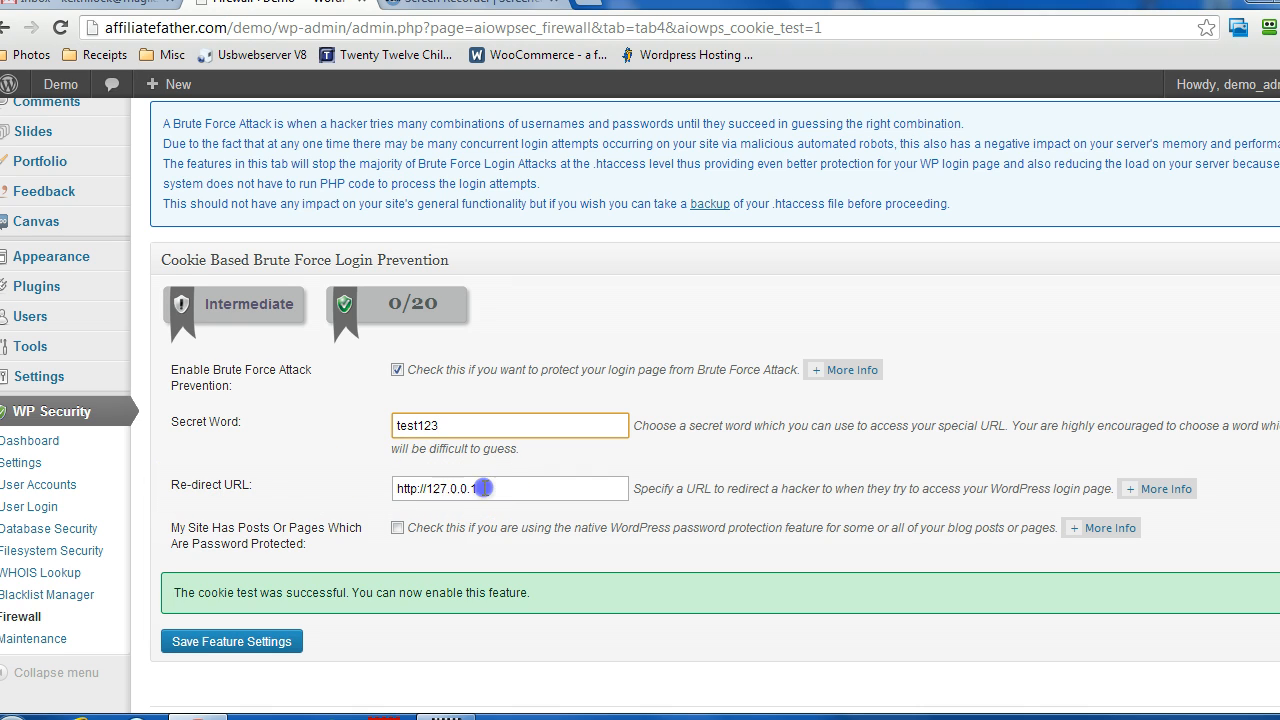
triple_click(508, 488)
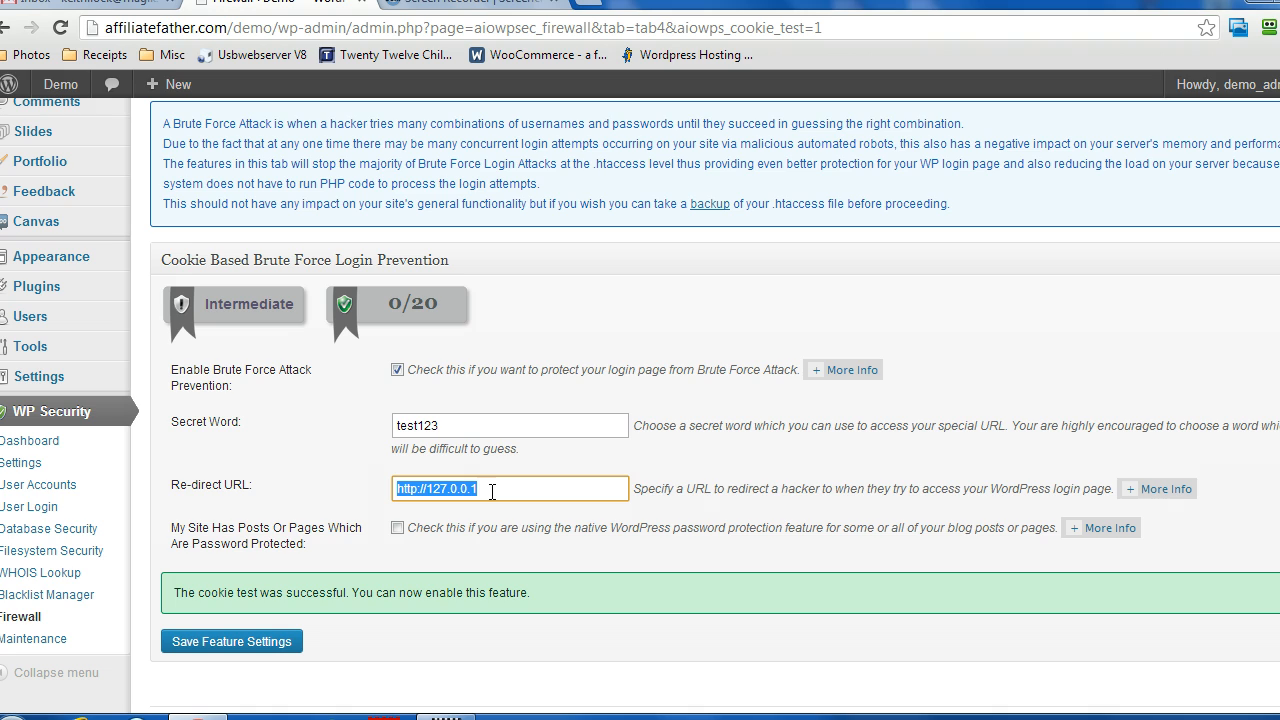
mouse_move(1128, 488)
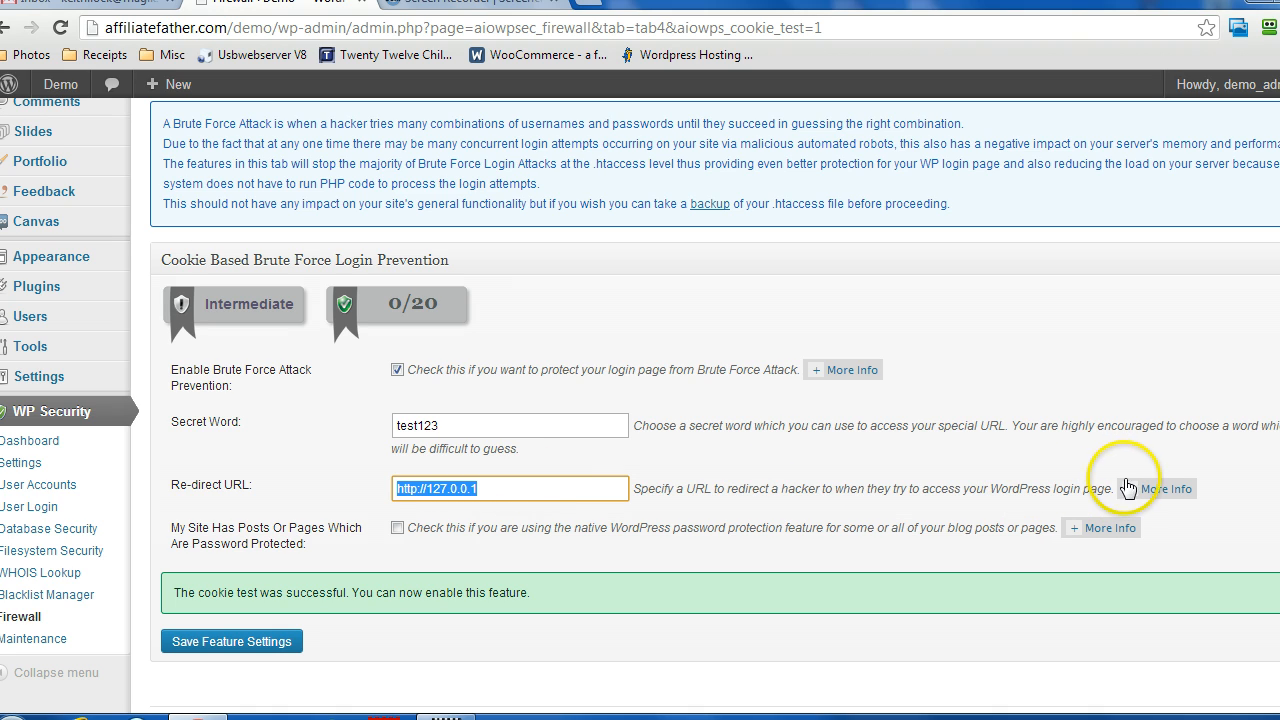
click(1157, 489)
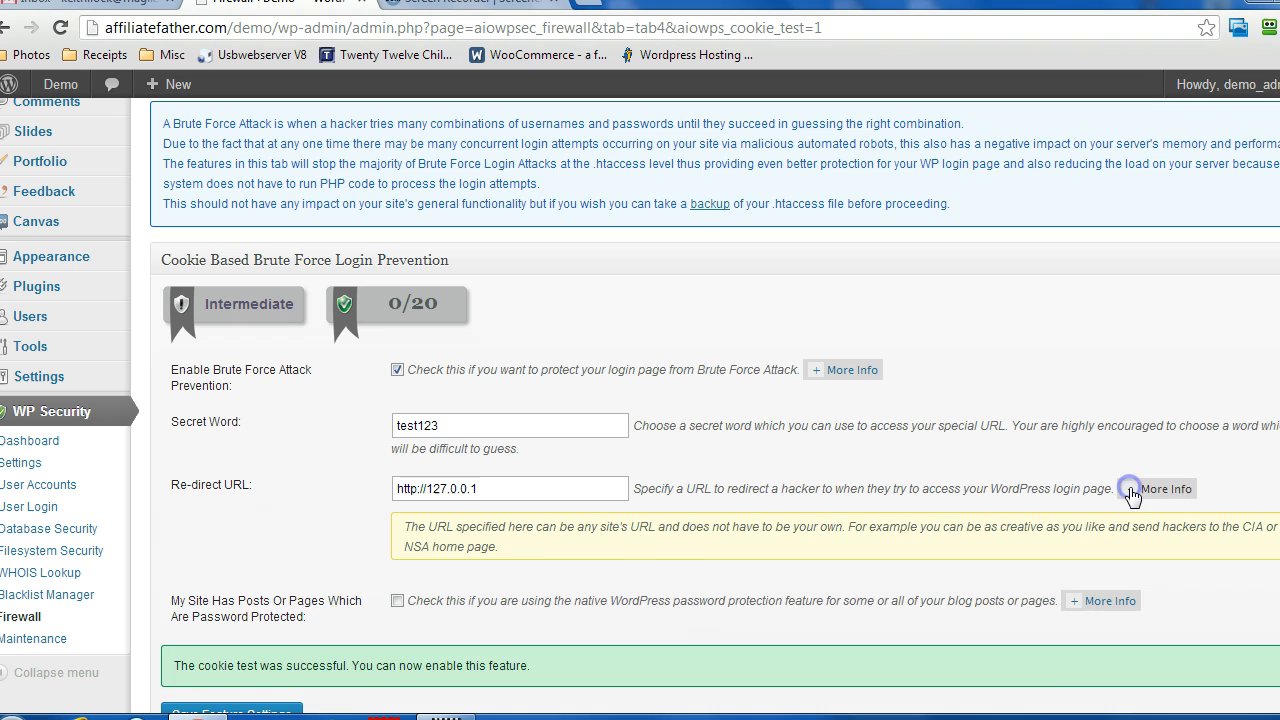
click(1157, 488)
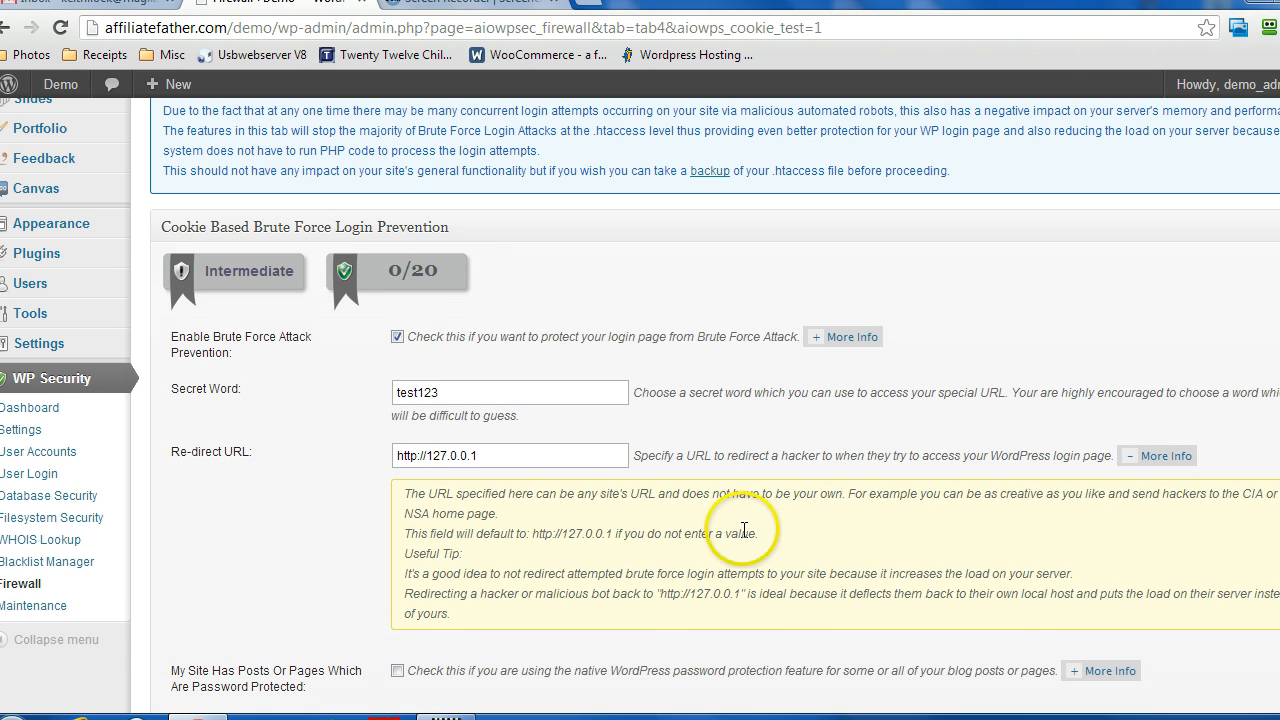
mouse_move(1247, 491)
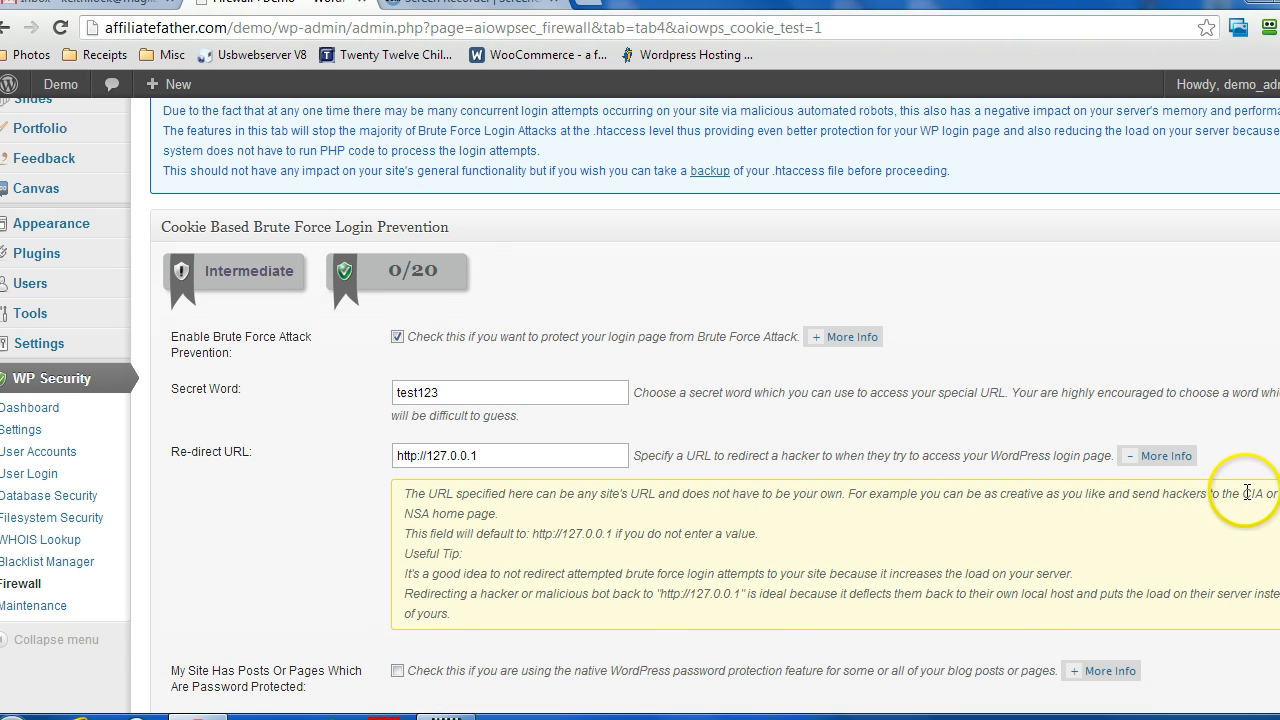
mouse_move(525, 500)
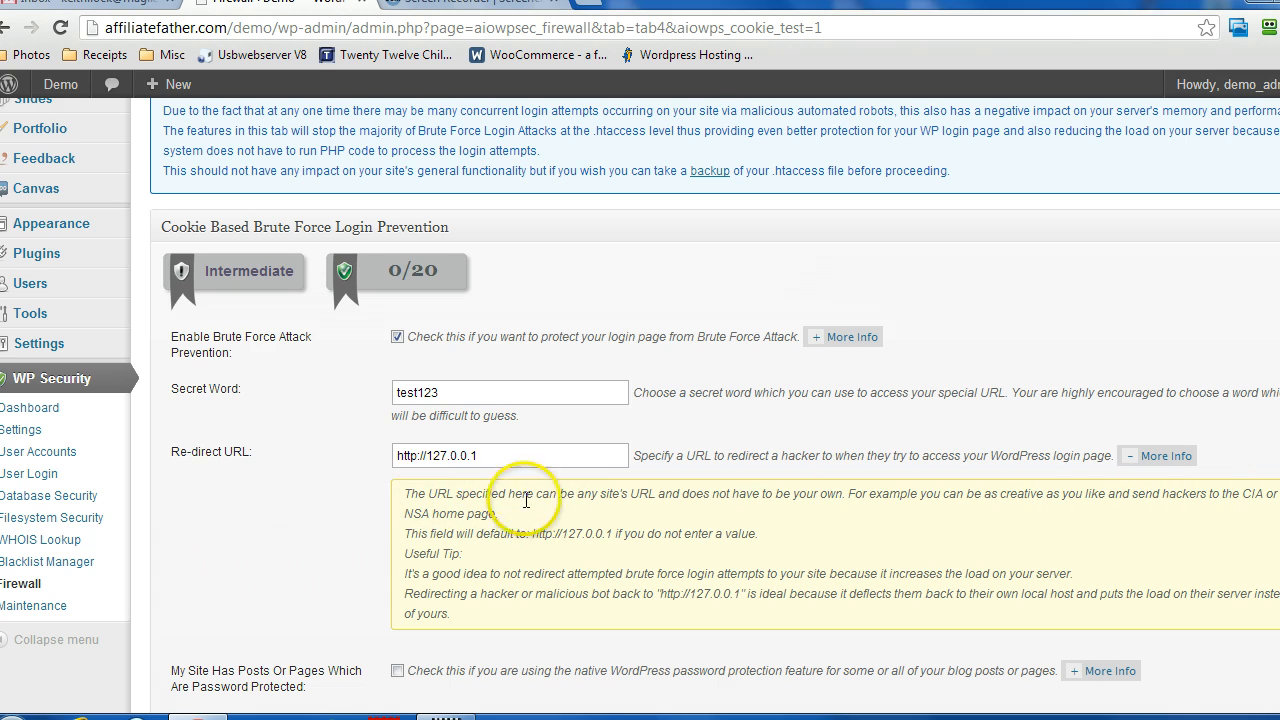
double_click(447, 513)
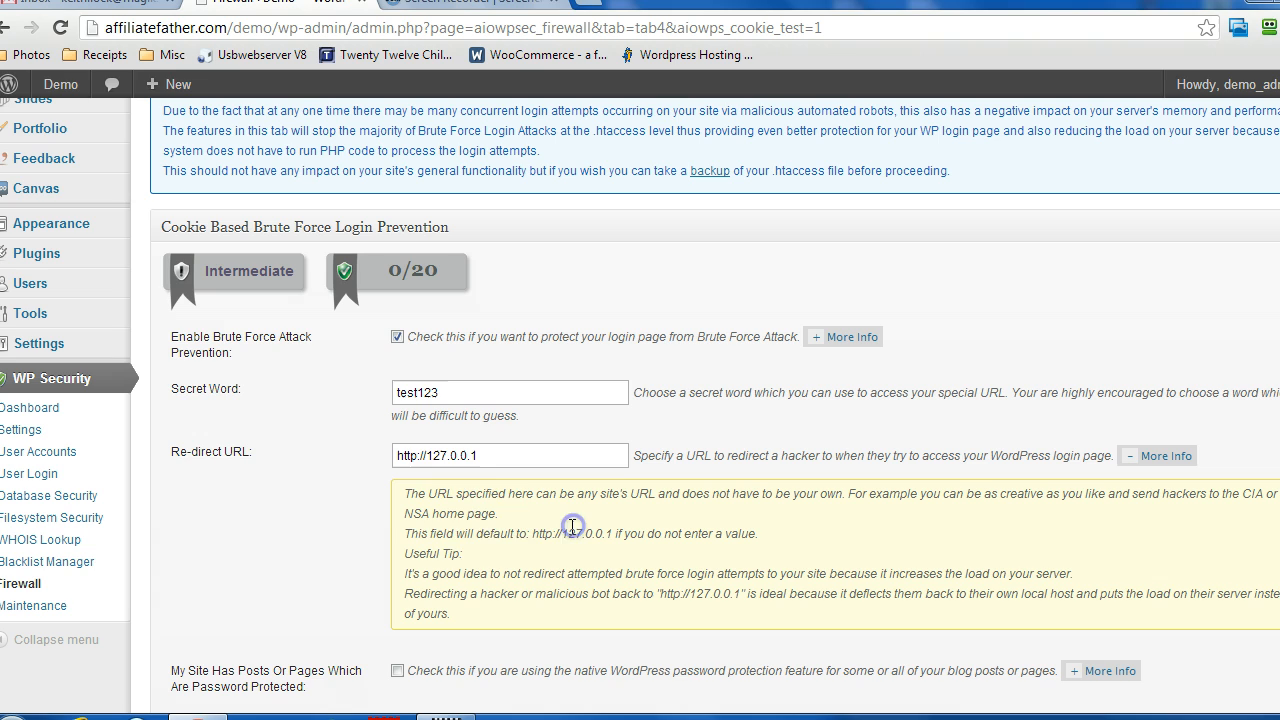
click(478, 455)
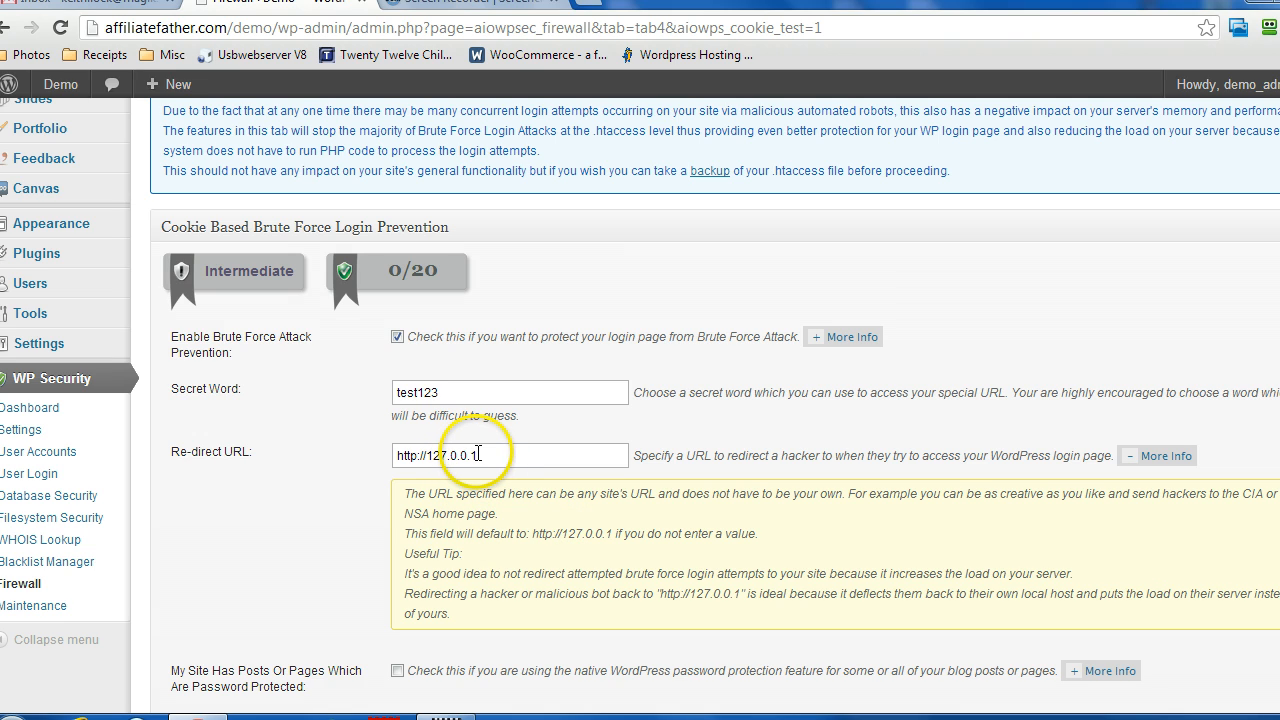
click(510, 392)
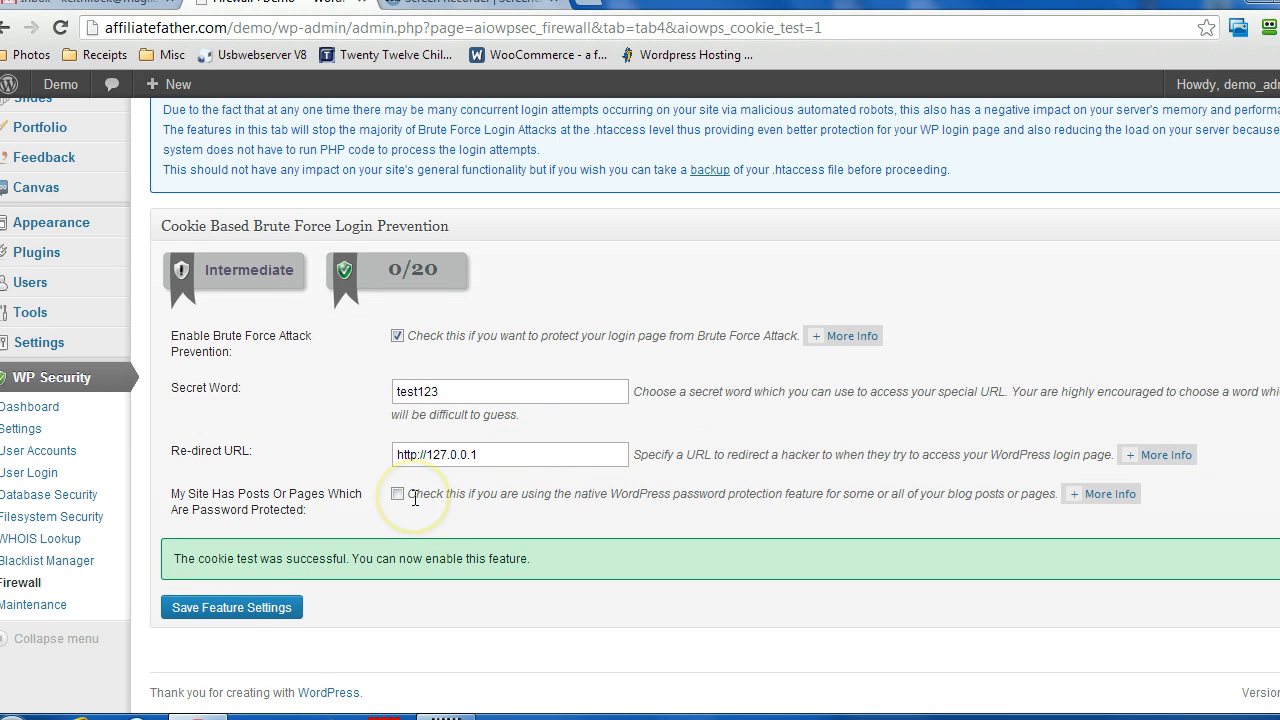
mouse_move(265, 490)
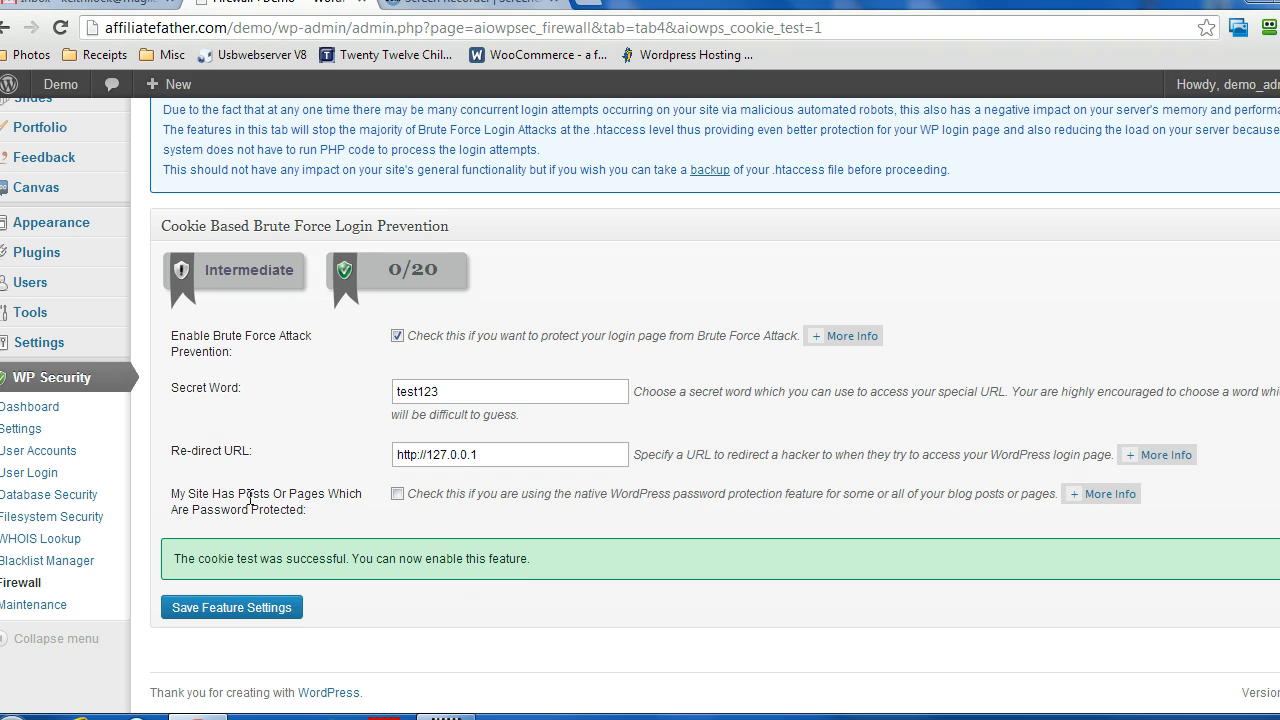
mouse_move(385, 497)
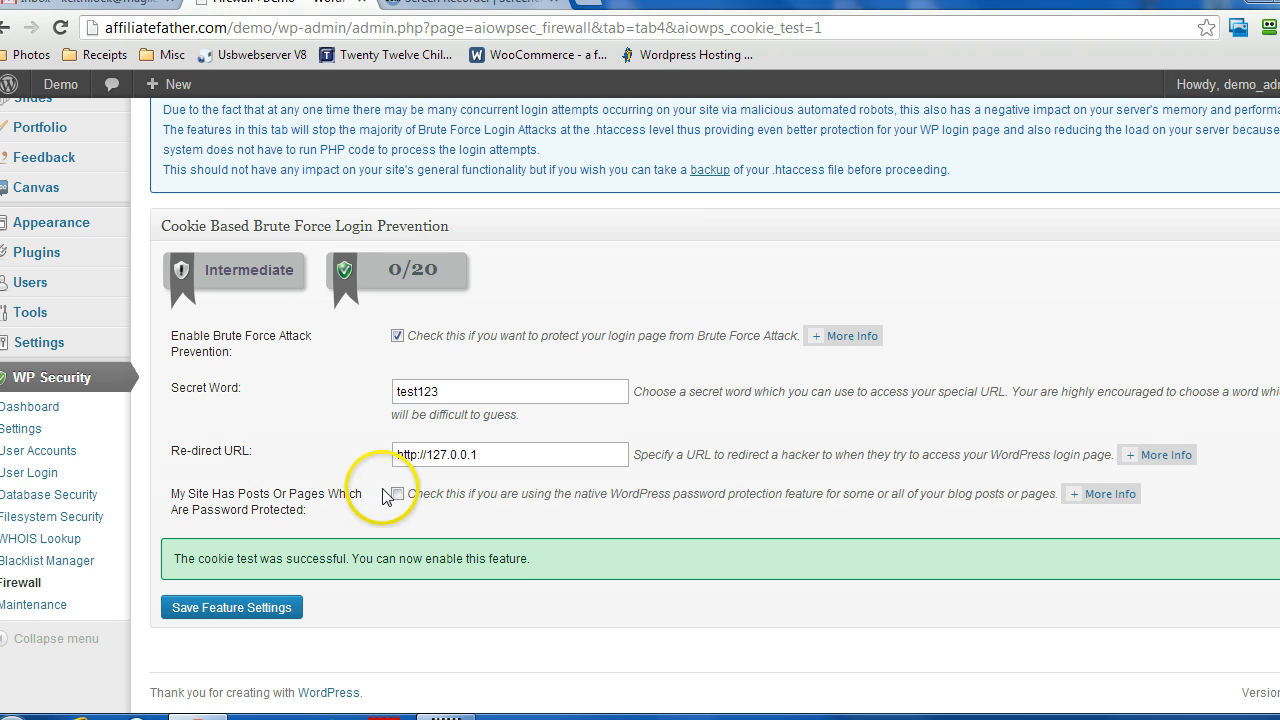
mouse_move(186, 493)
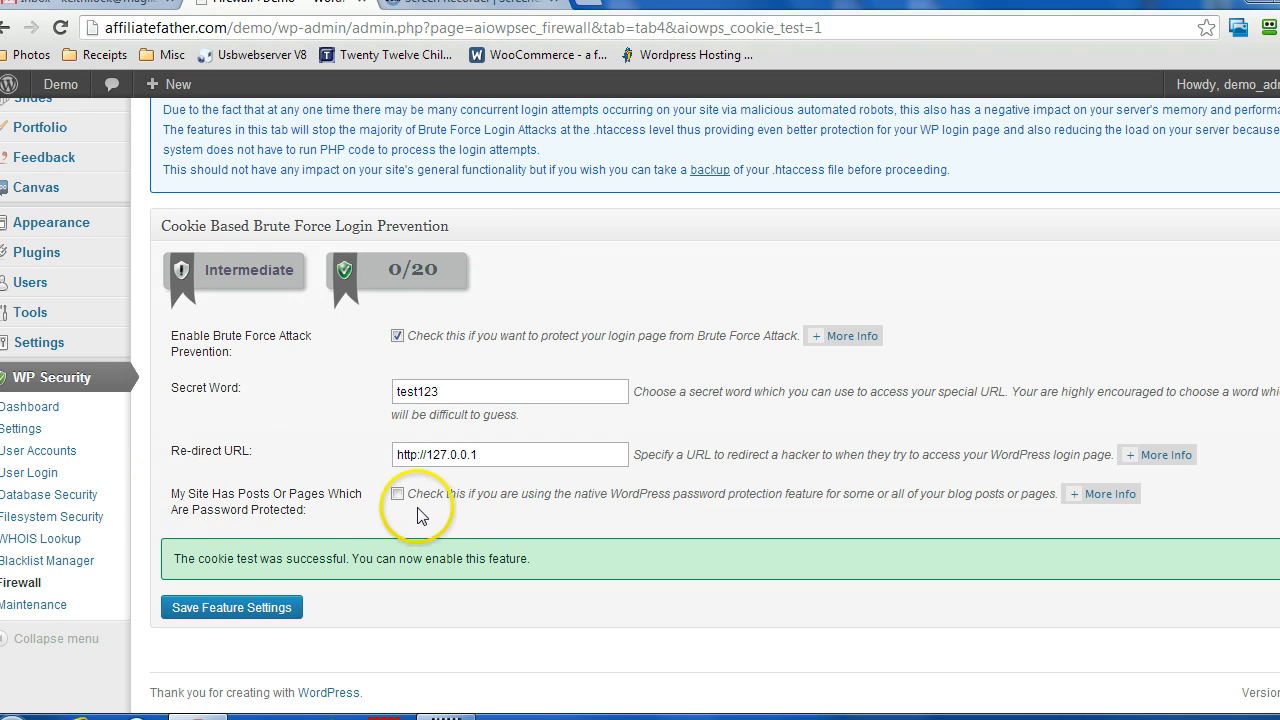
mouse_move(260, 489)
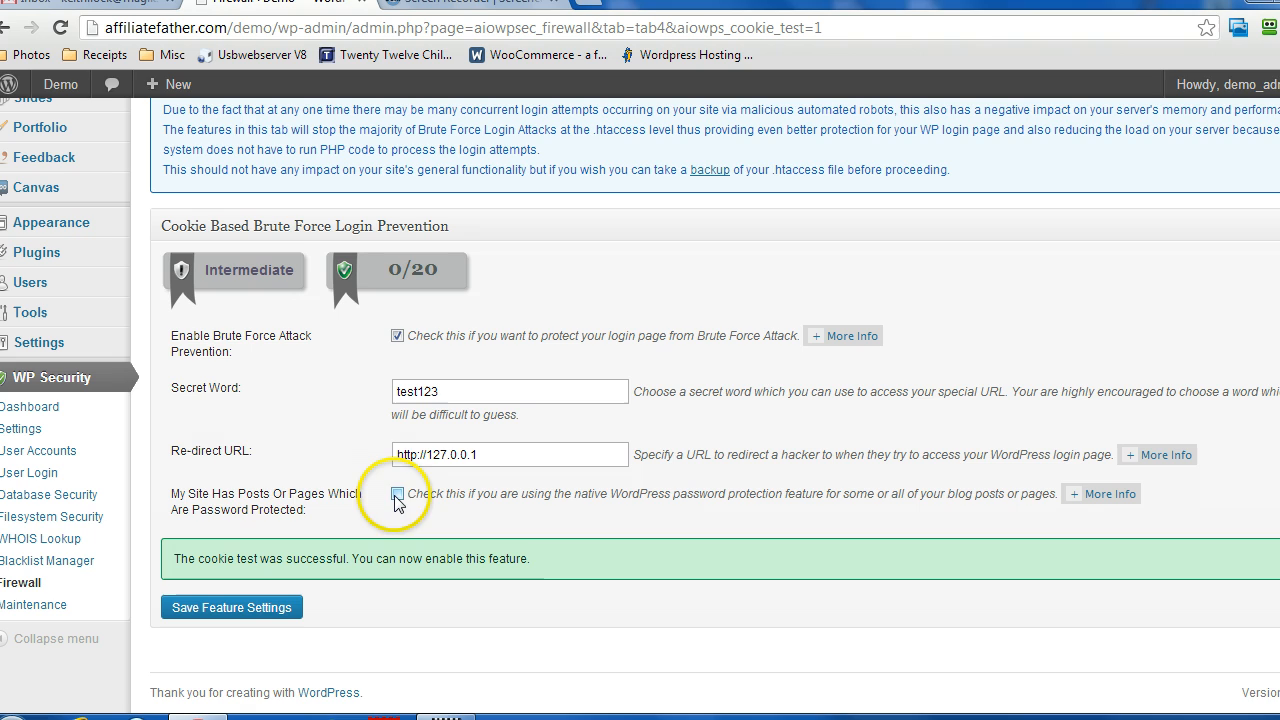
- Leave the password-protected posts option unticked
click(397, 493)
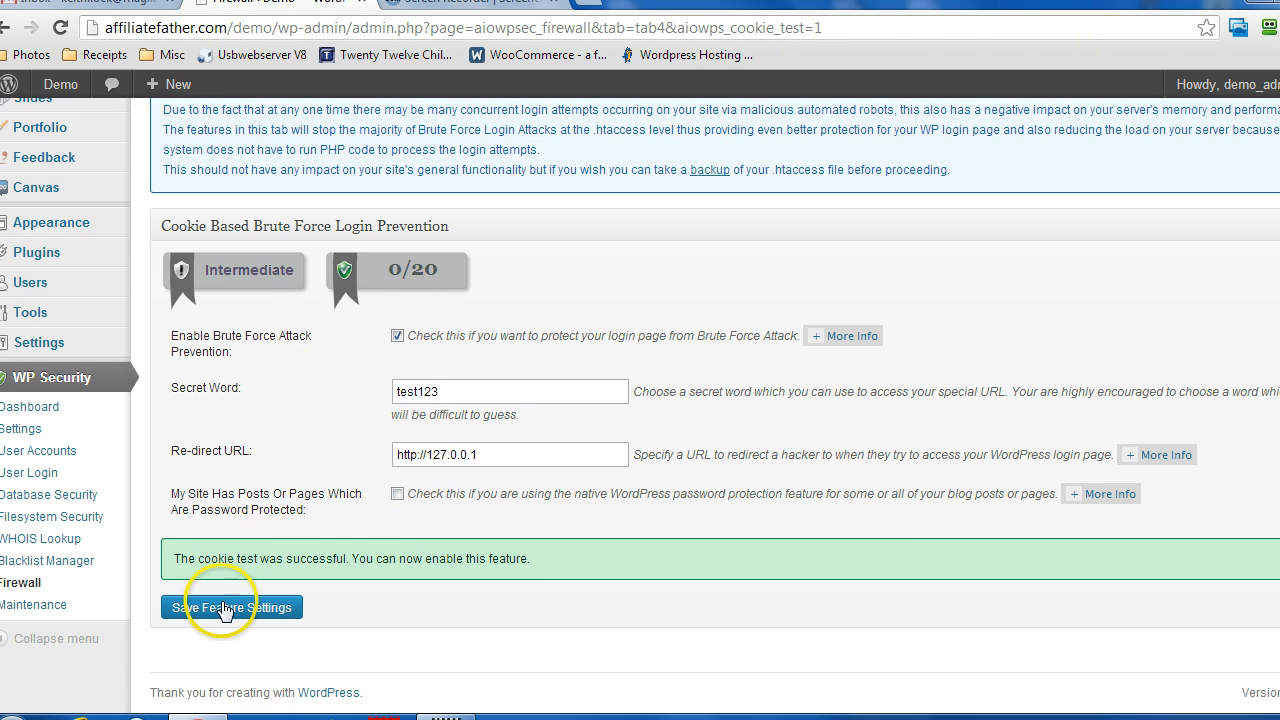
click(231, 607)
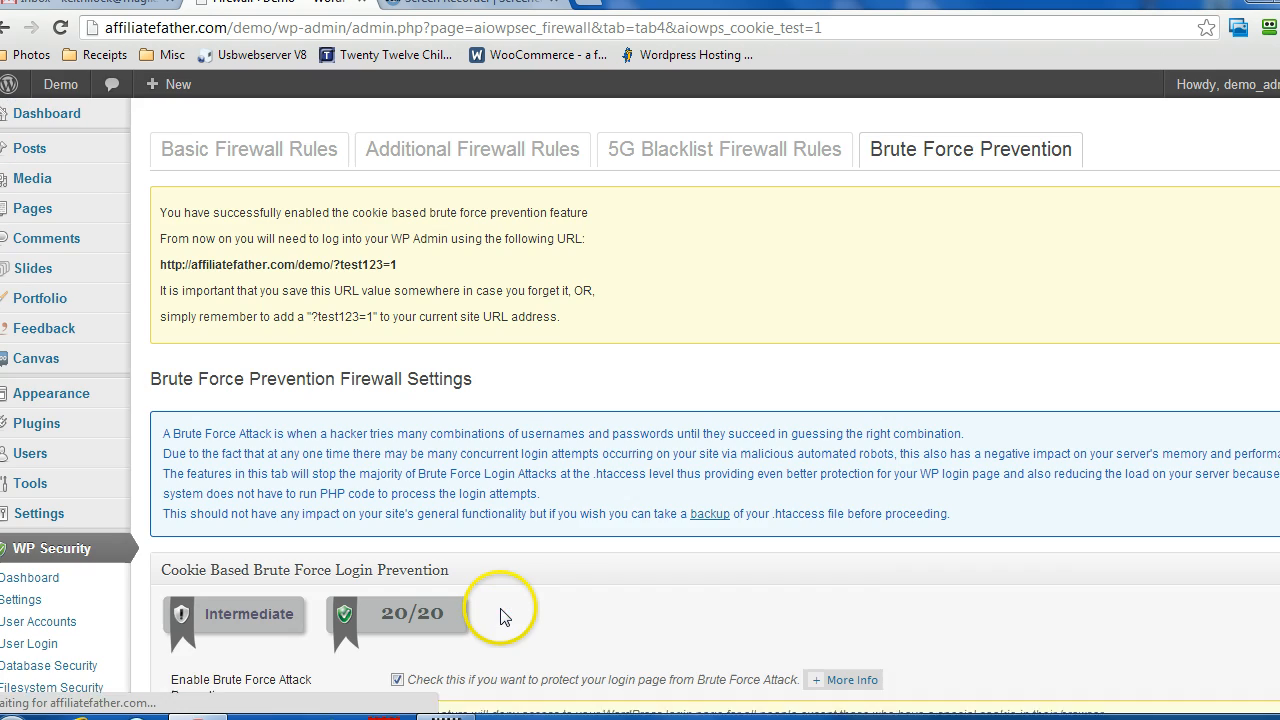
scroll(down, 3)
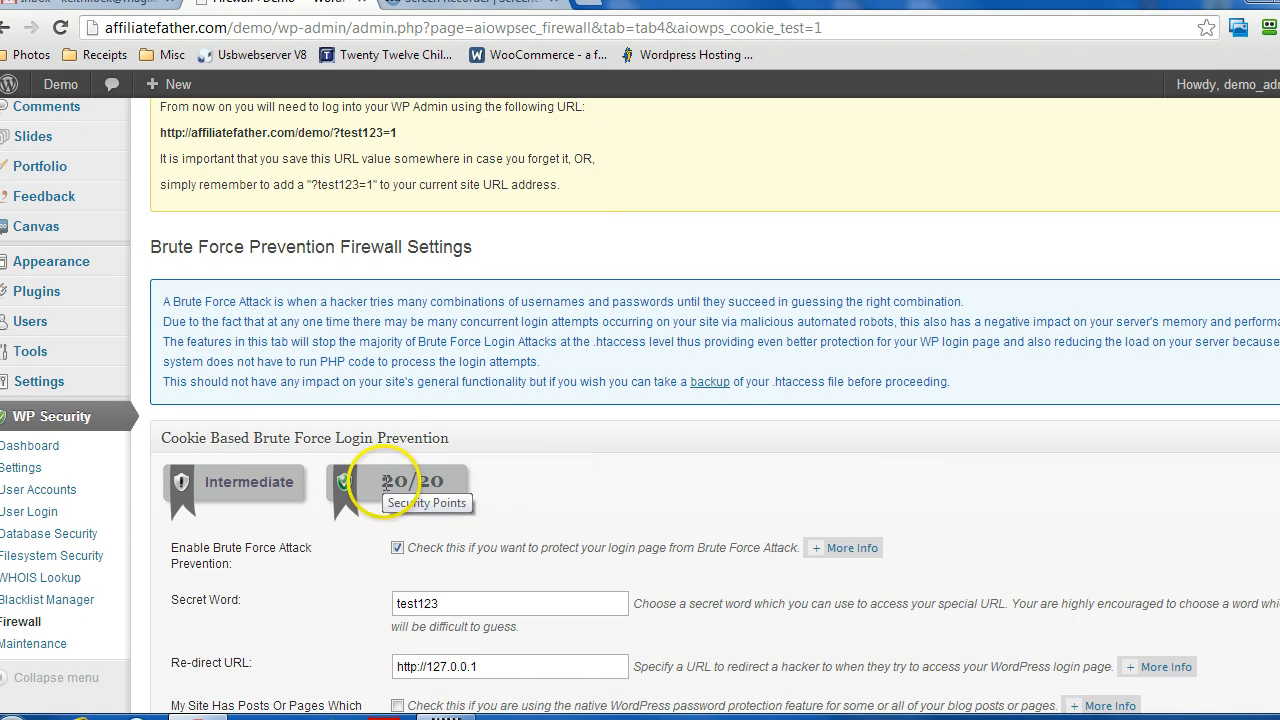
scroll(up, 3)
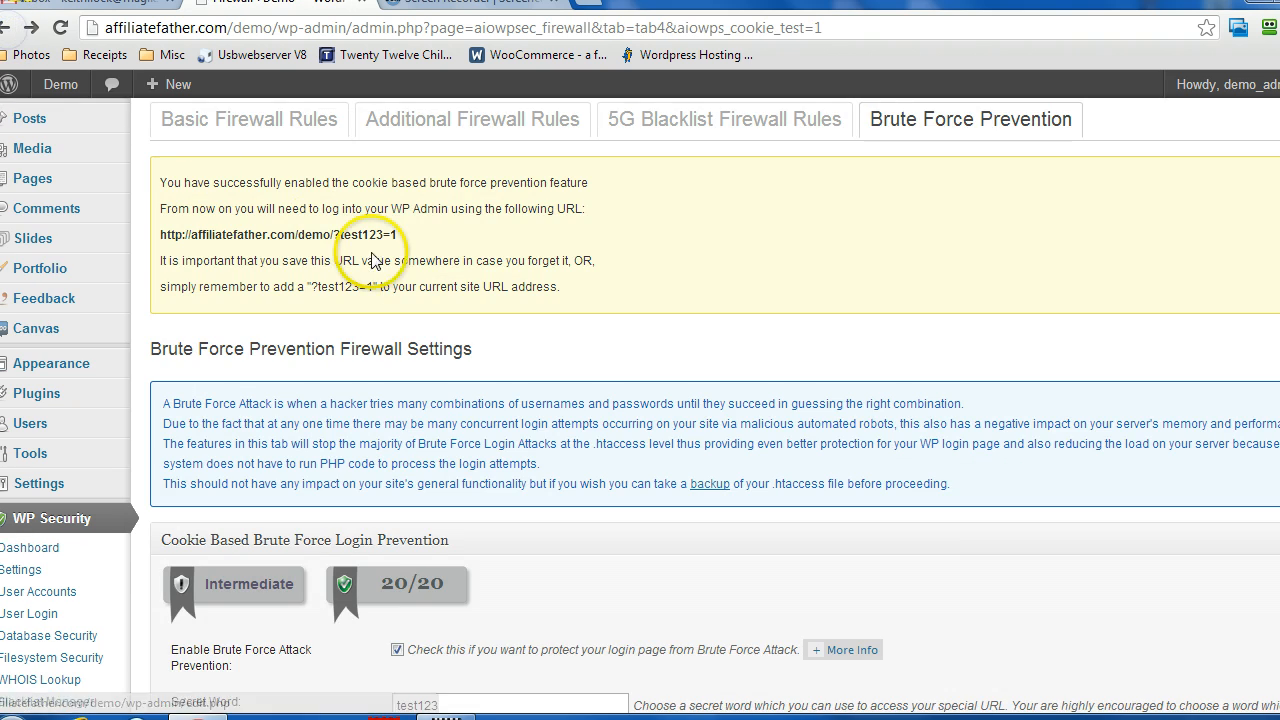
scroll(down, 3)
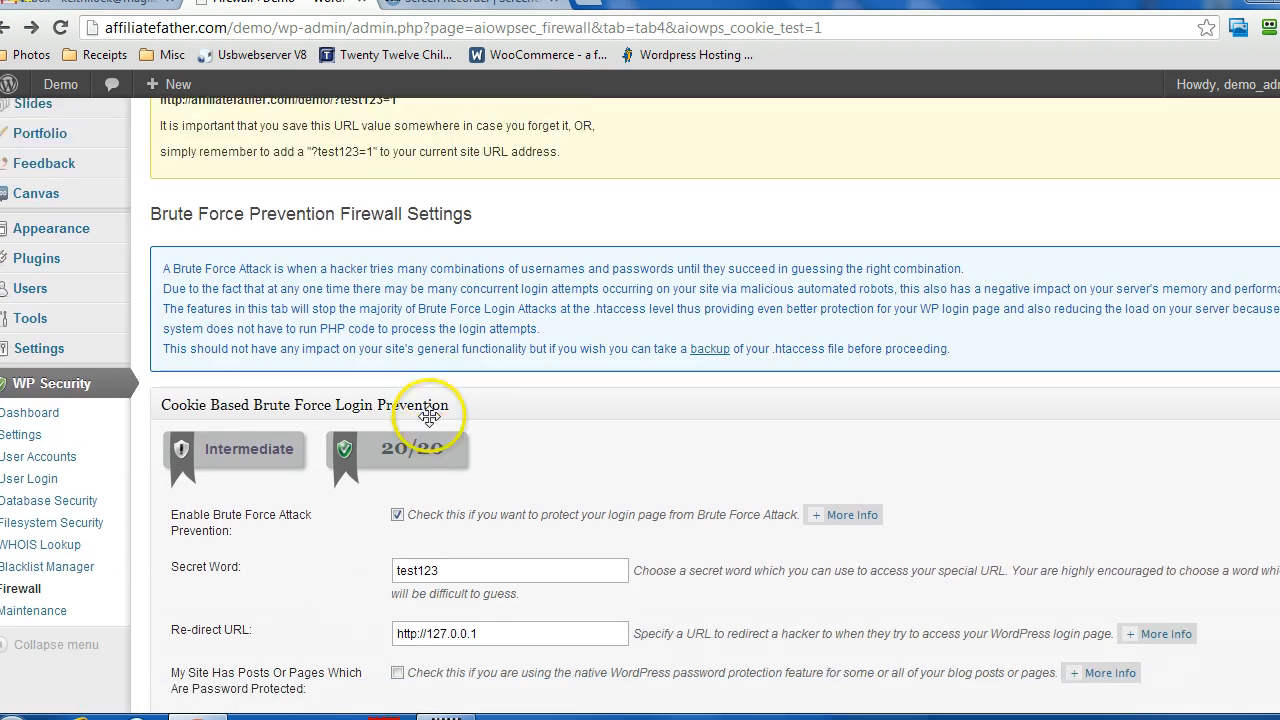
scroll(up, 3)
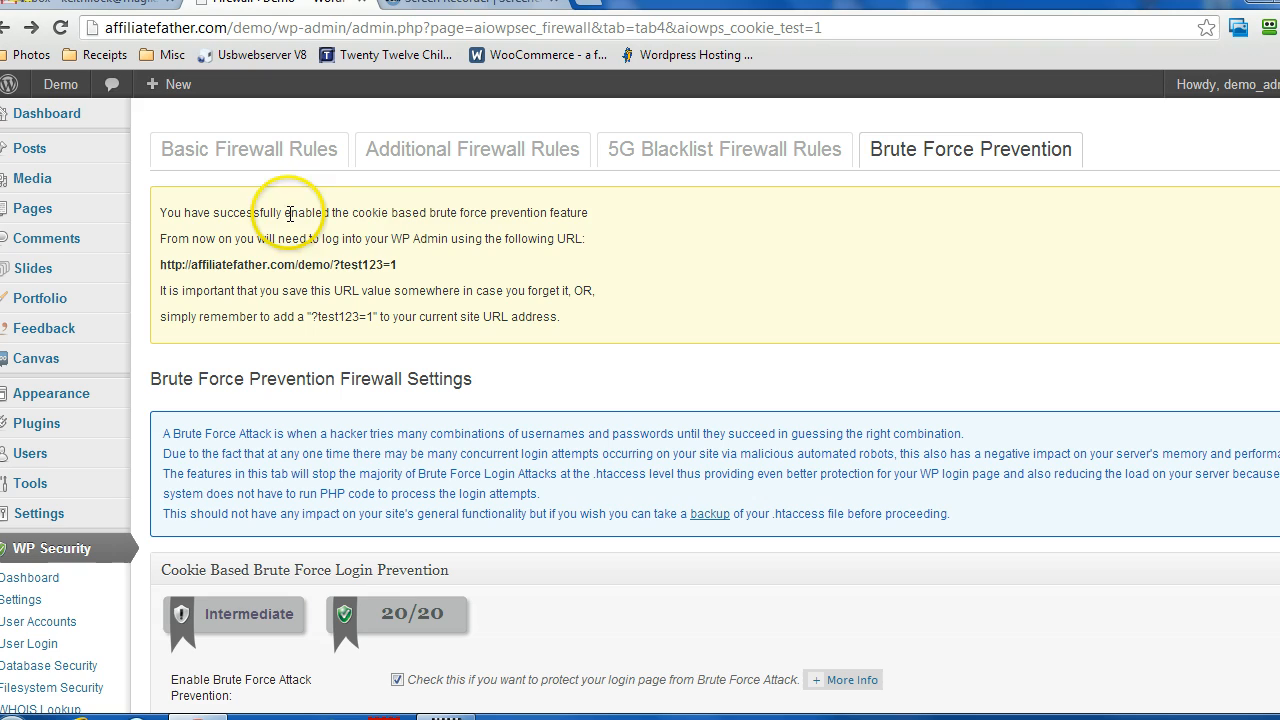
mouse_move(552, 217)
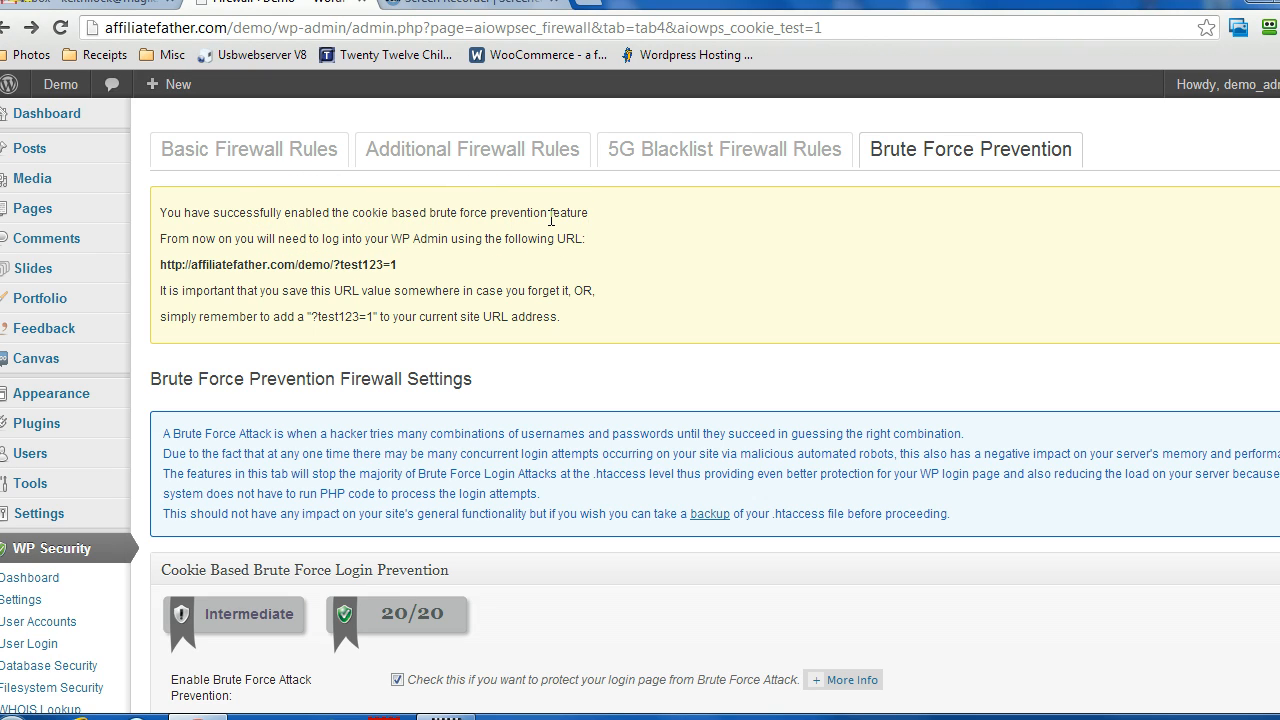
mouse_move(505, 228)
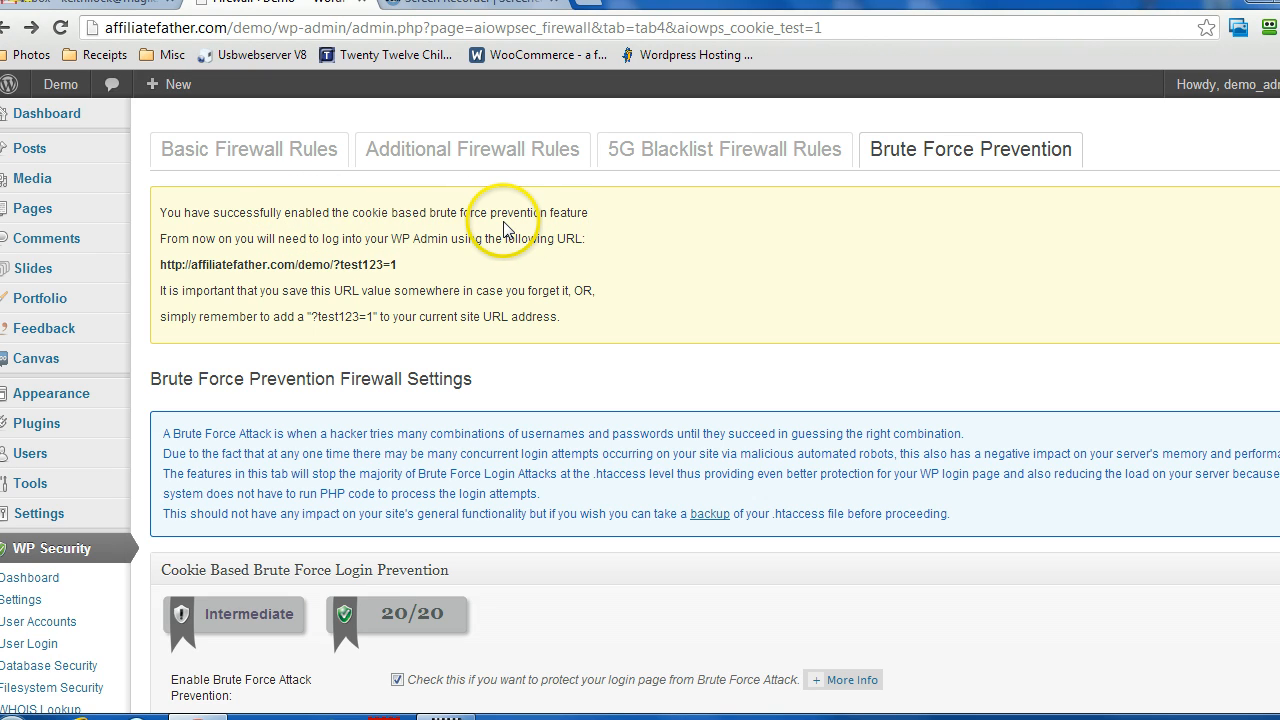
mouse_move(218, 213)
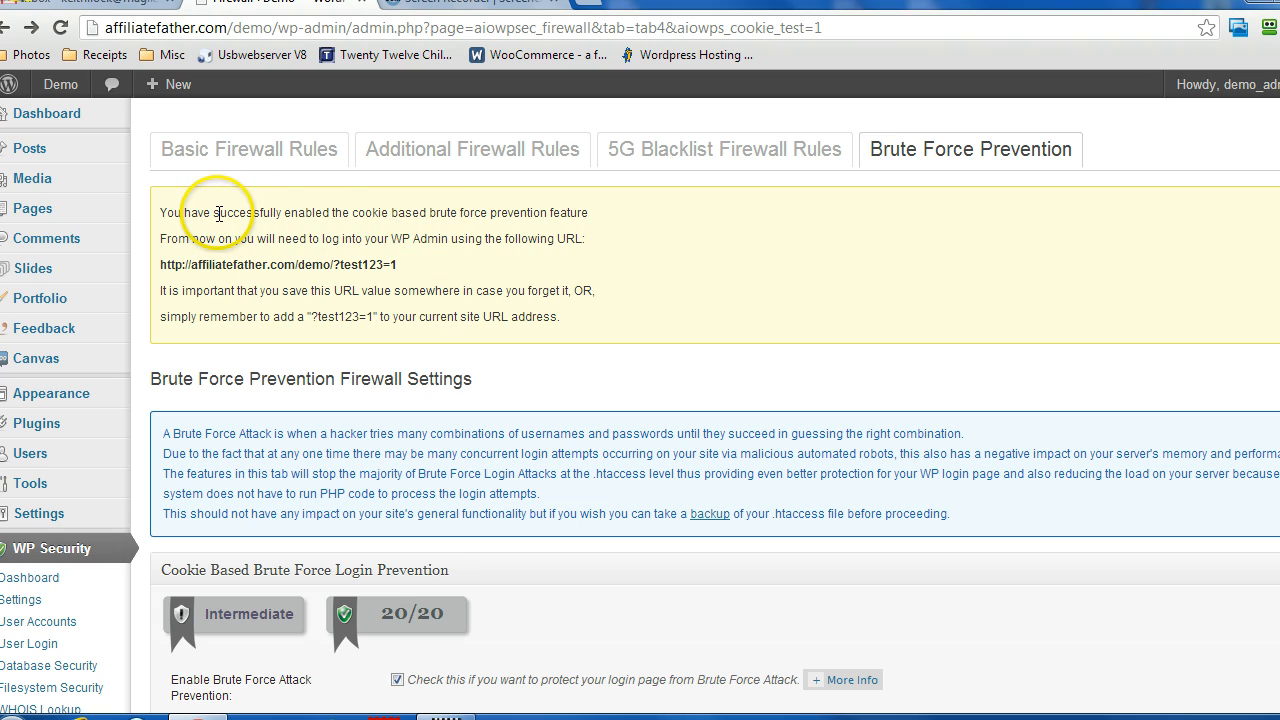
mouse_move(162, 263)
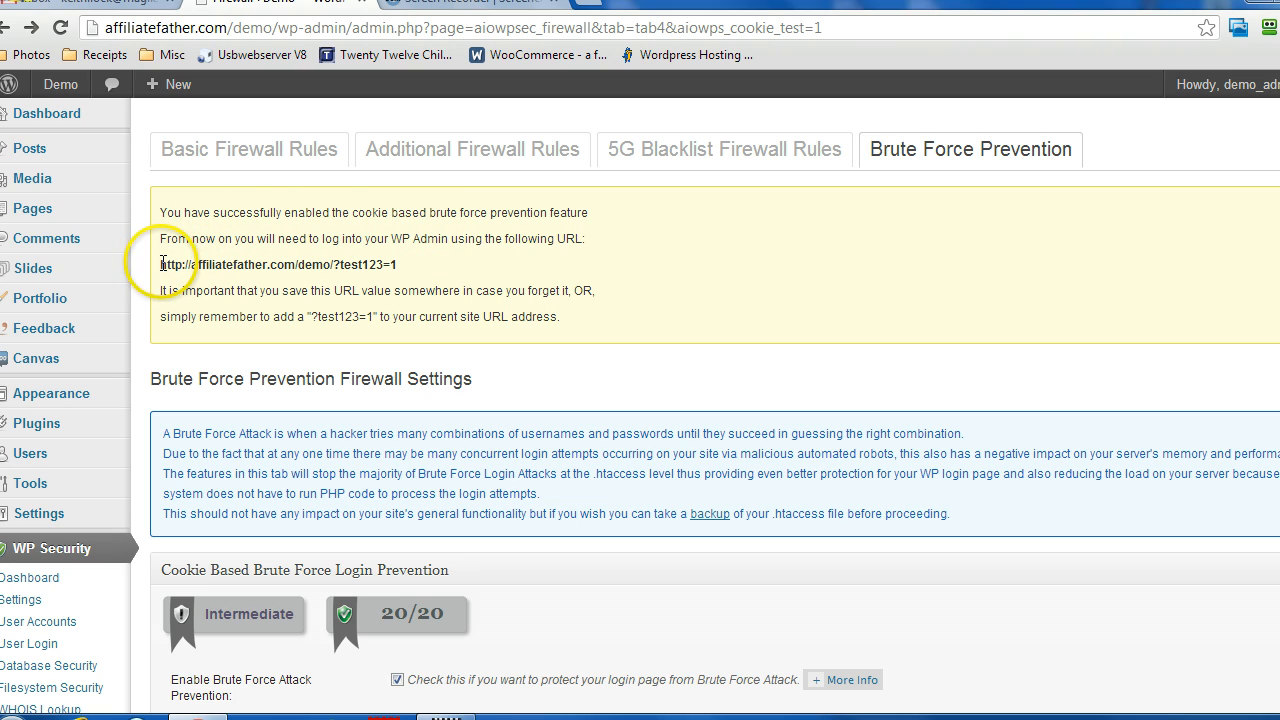
mouse_move(295, 262)
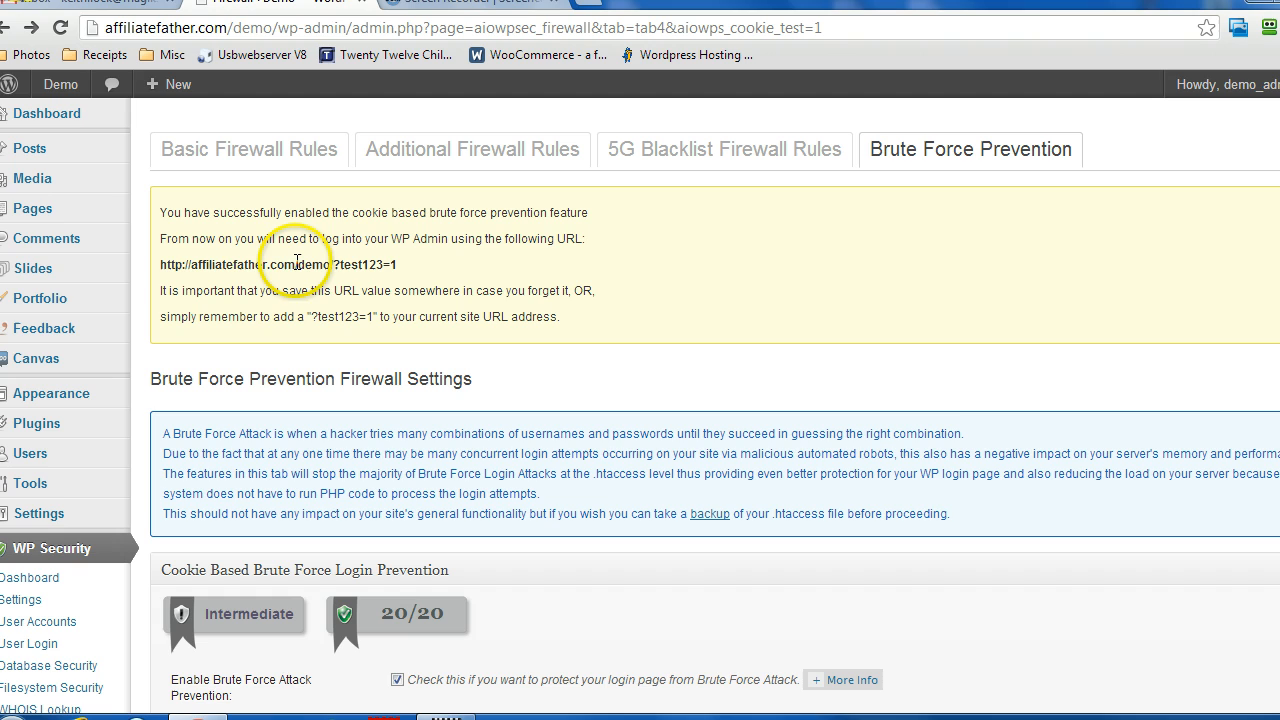
mouse_move(170, 257)
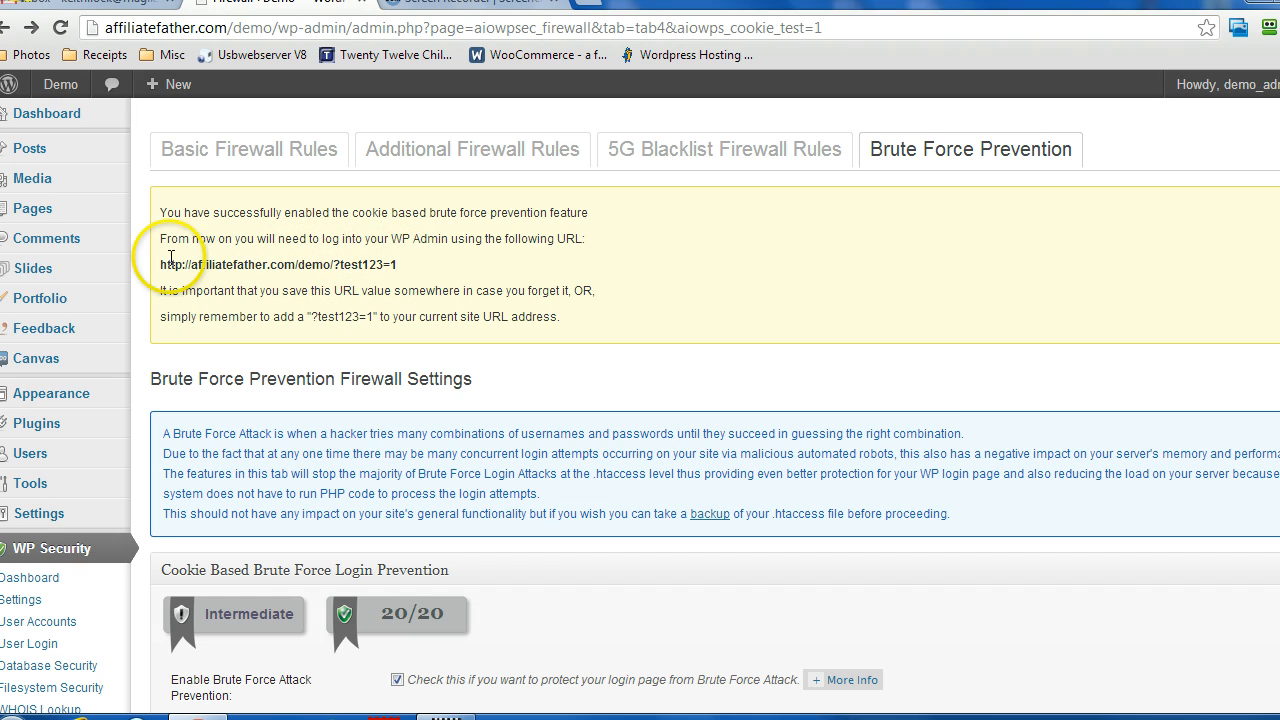
mouse_move(258, 267)
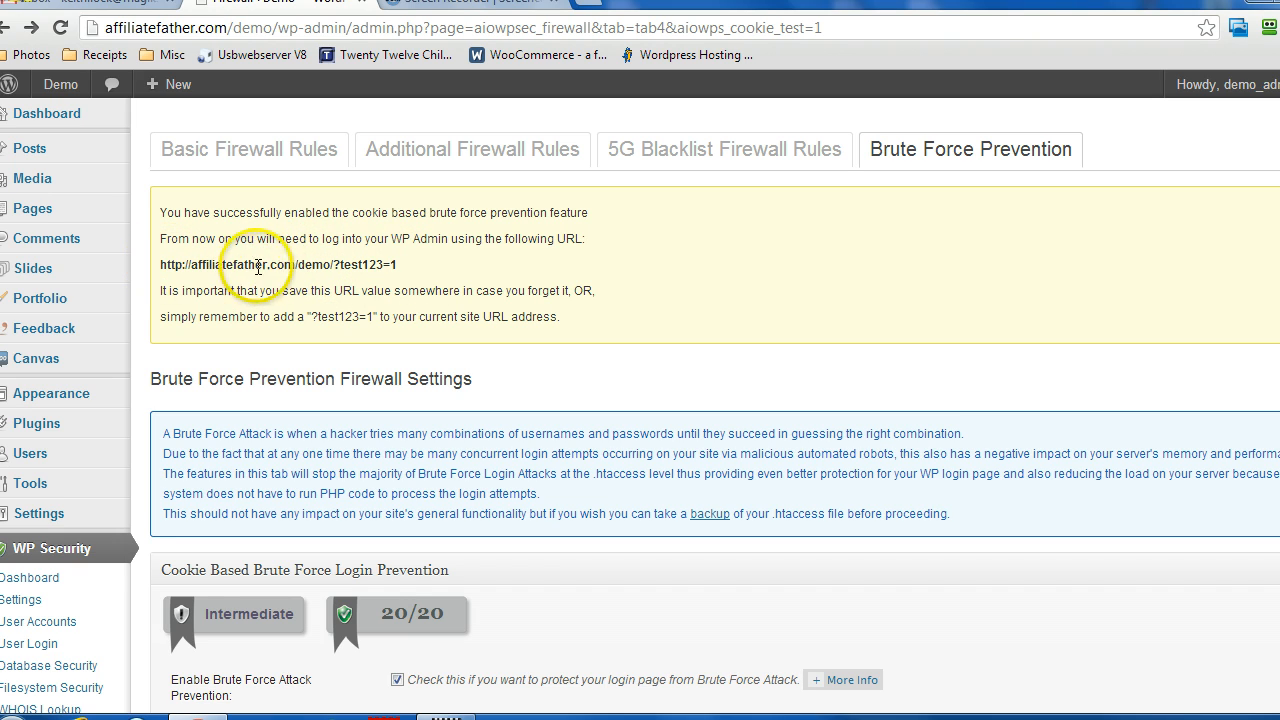
mouse_move(338, 262)
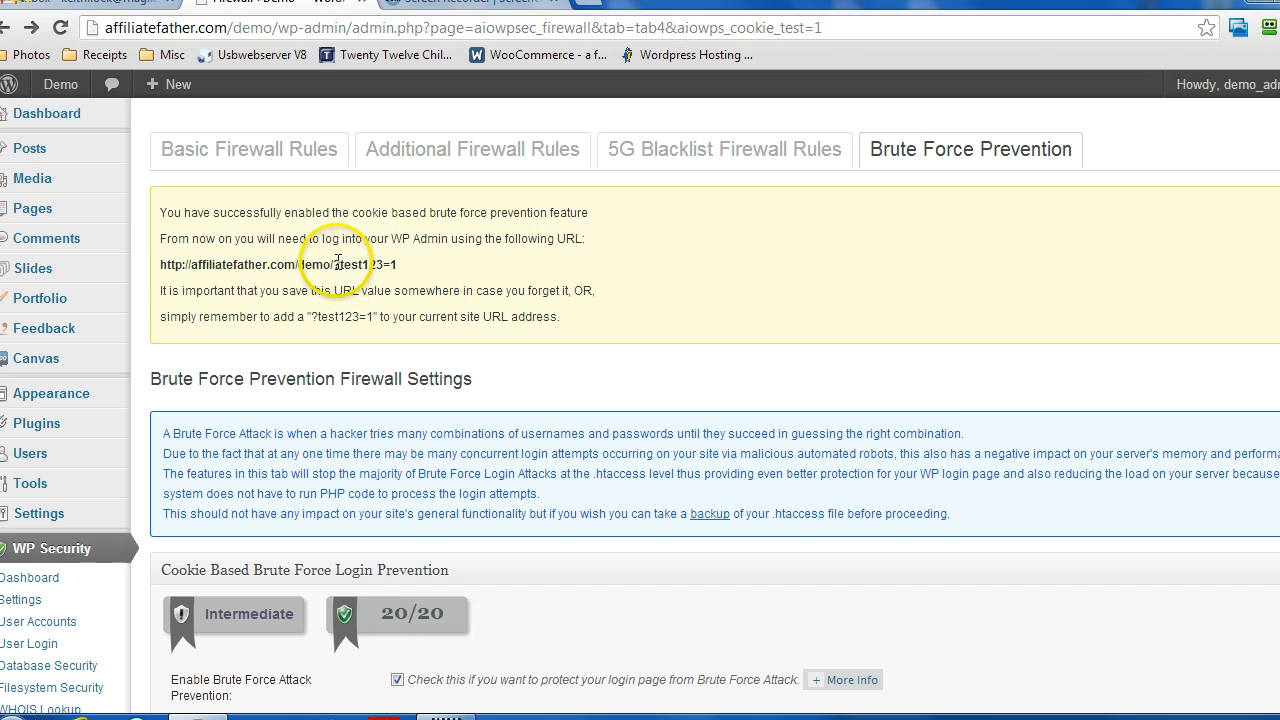
double_click(321, 264)
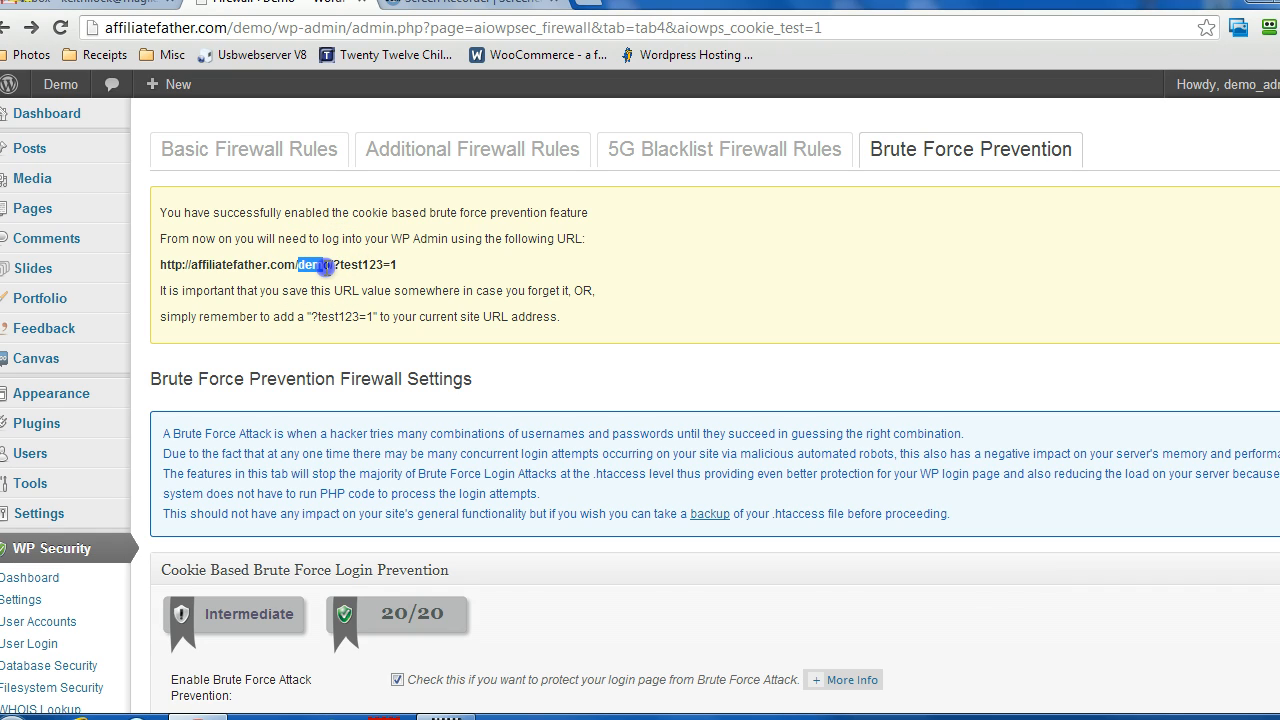
click(330, 265)
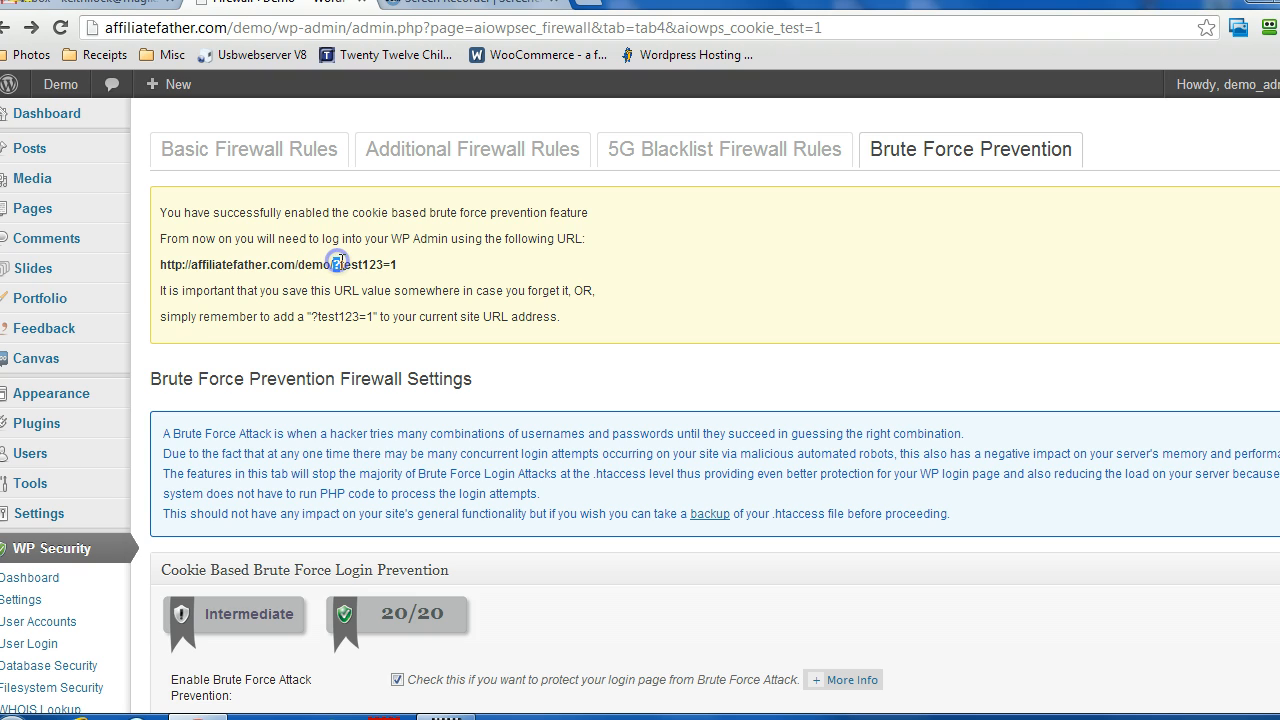
double_click(350, 264)
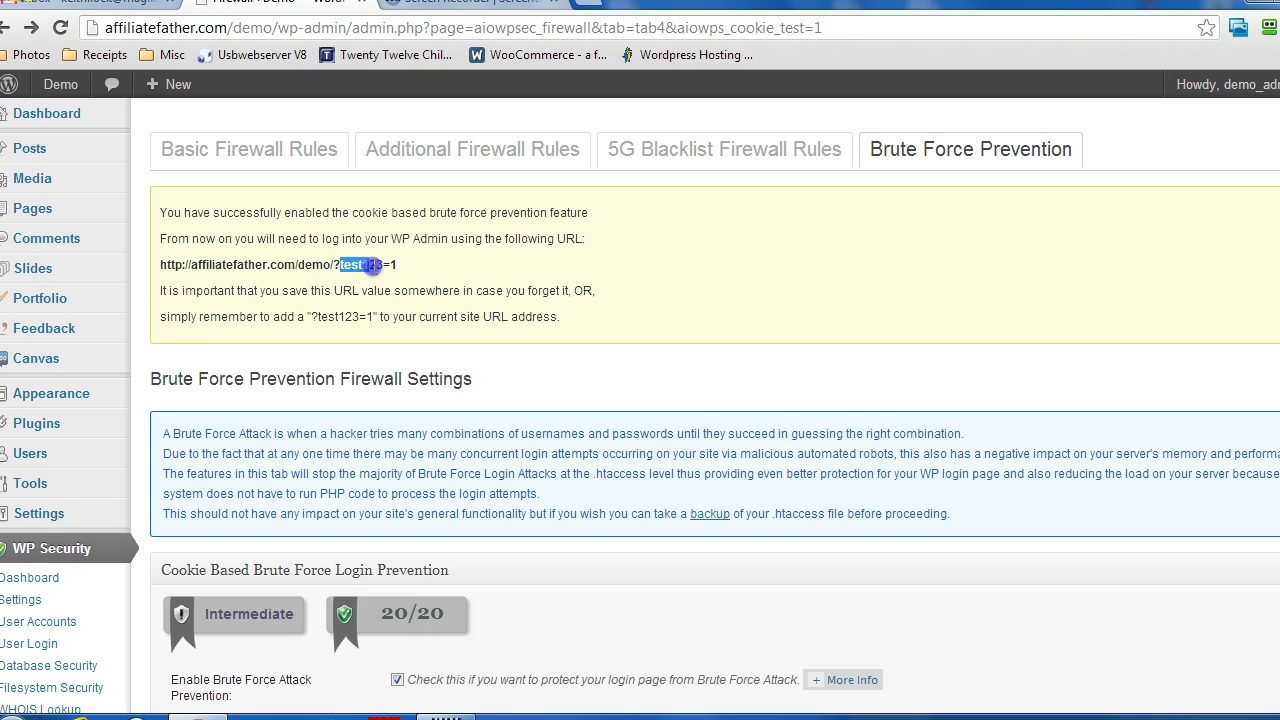
scroll(down, 3)
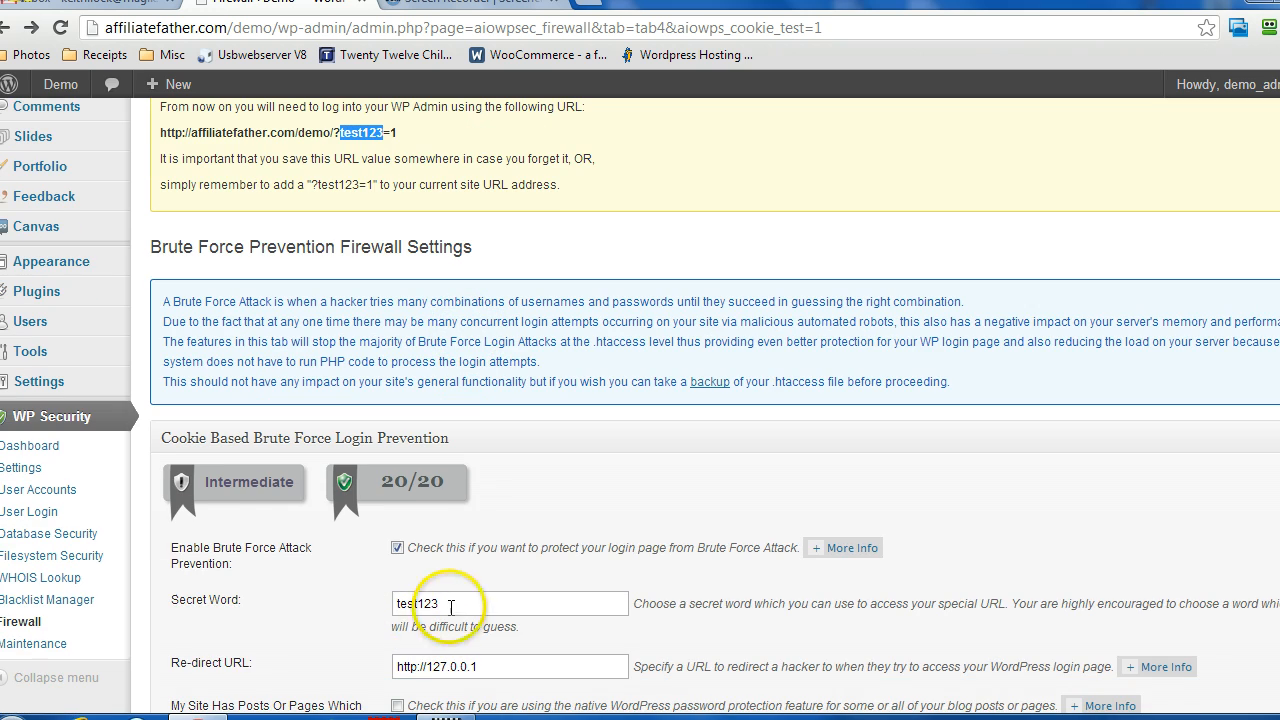
scroll(up, 3)
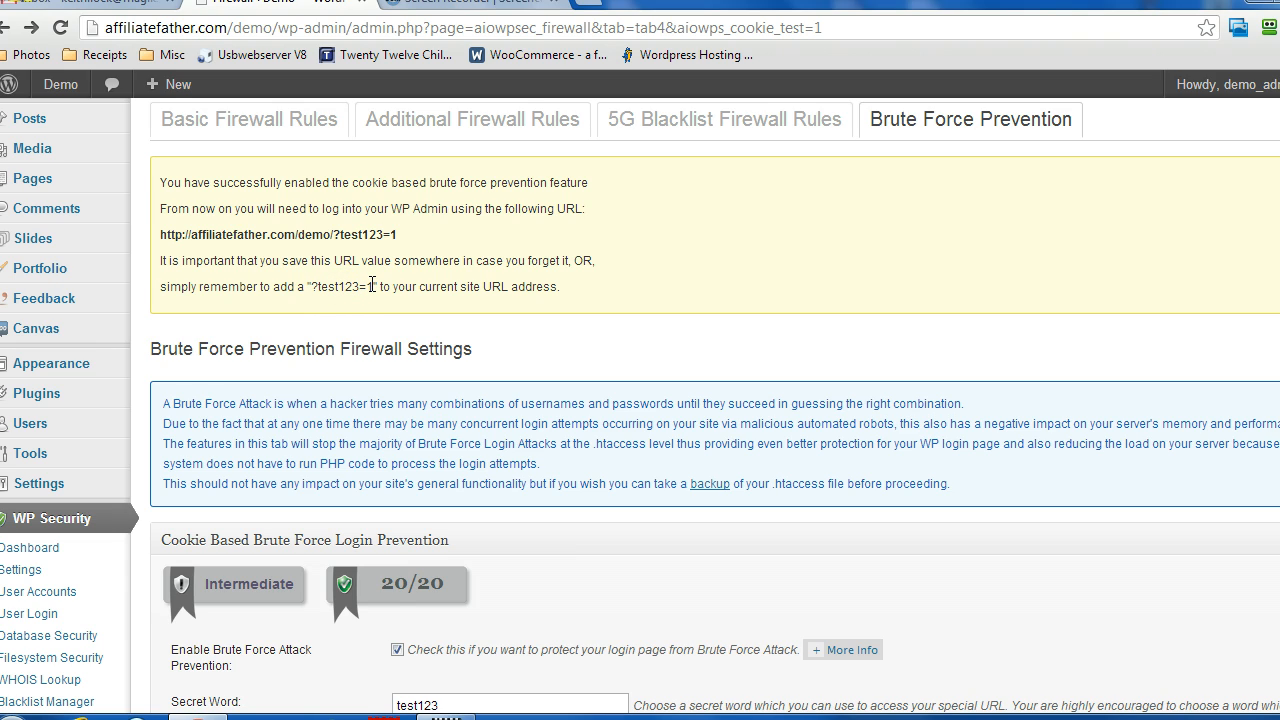
mouse_move(525, 291)
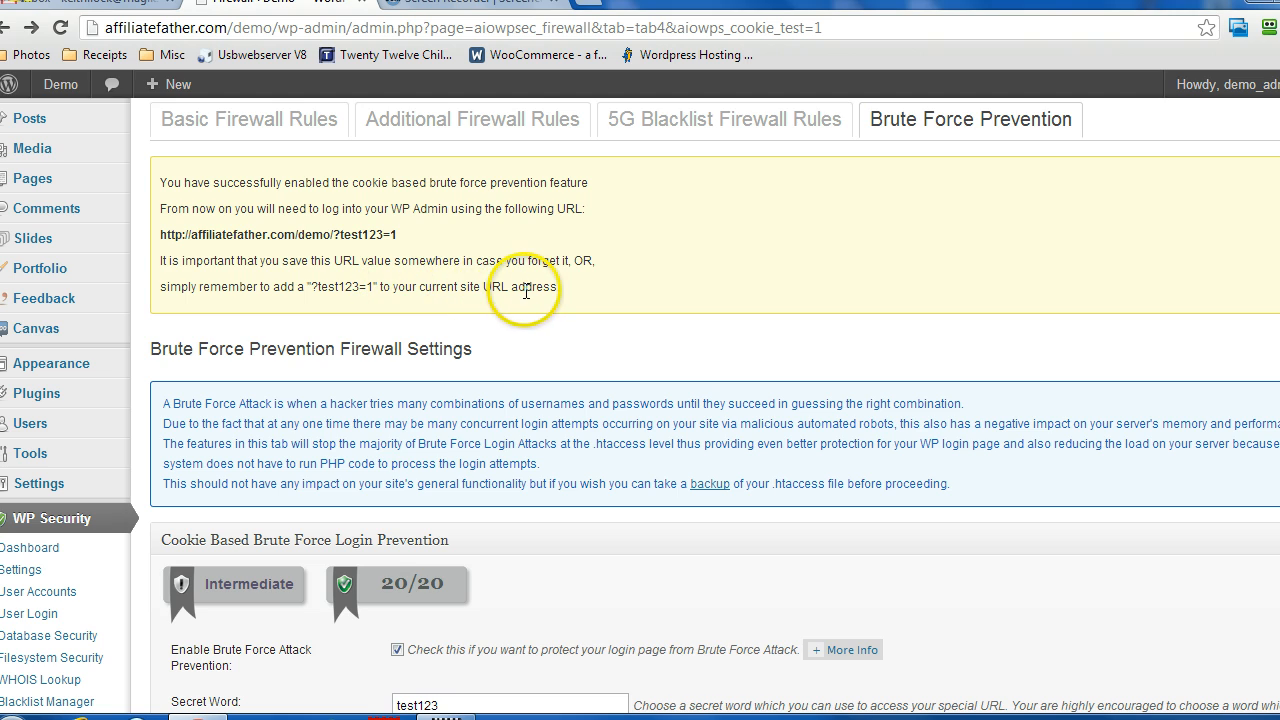
mouse_move(267, 237)
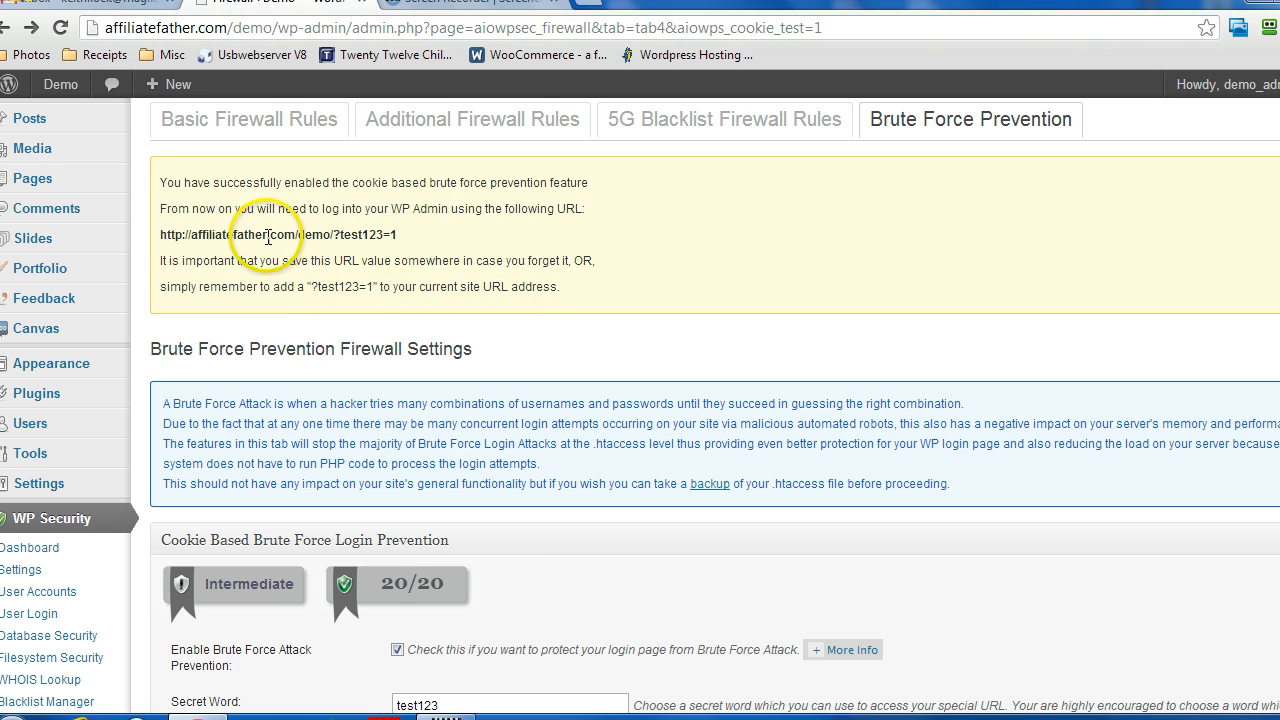
mouse_move(386, 309)
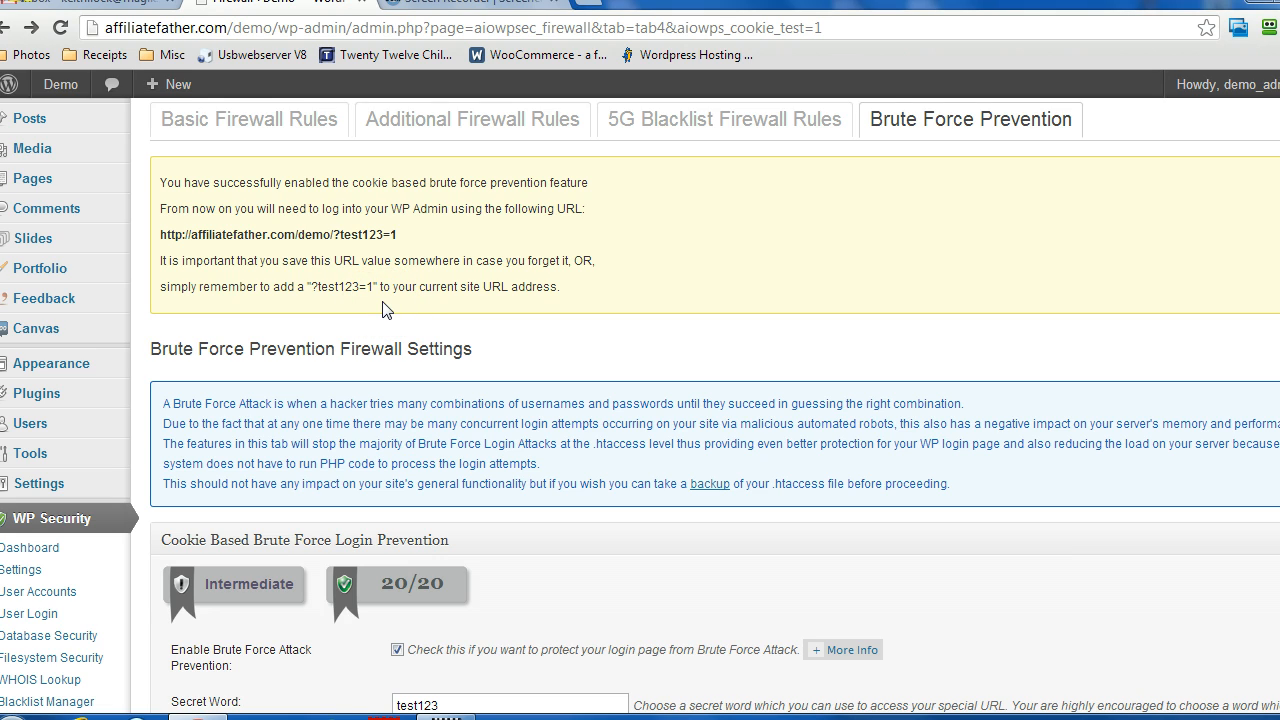
mouse_move(338, 242)
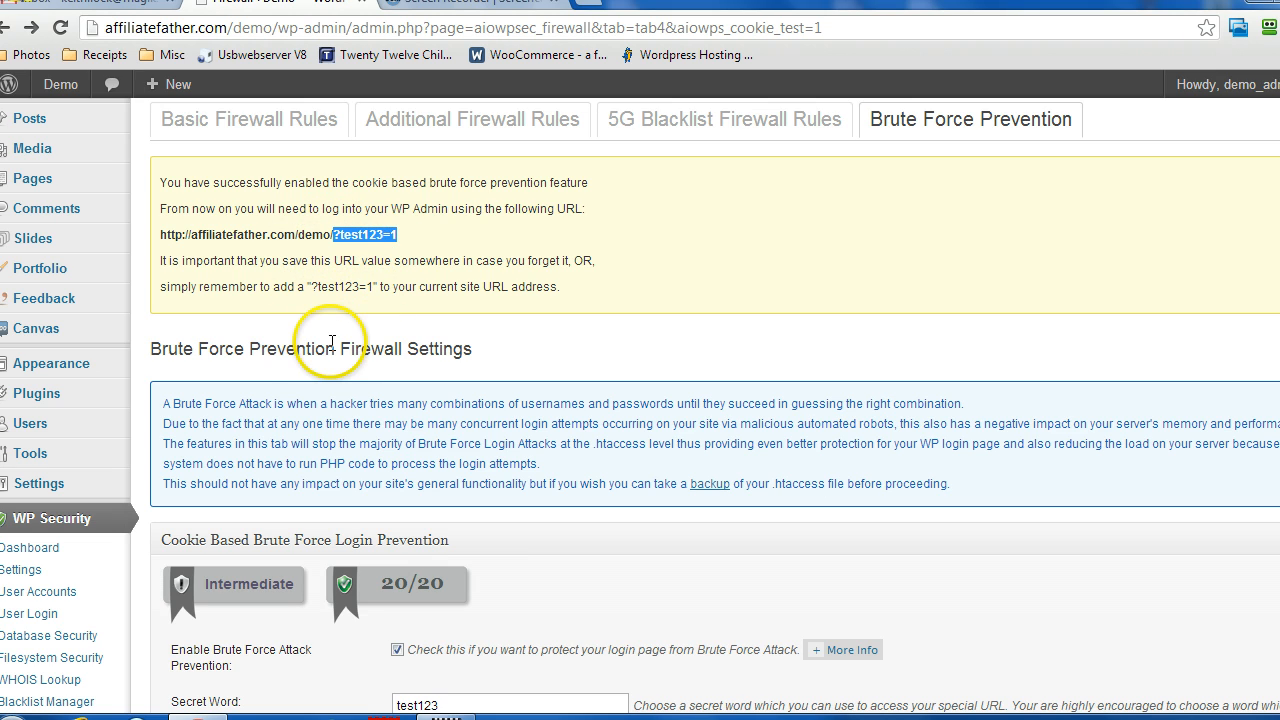
mouse_move(545, 245)
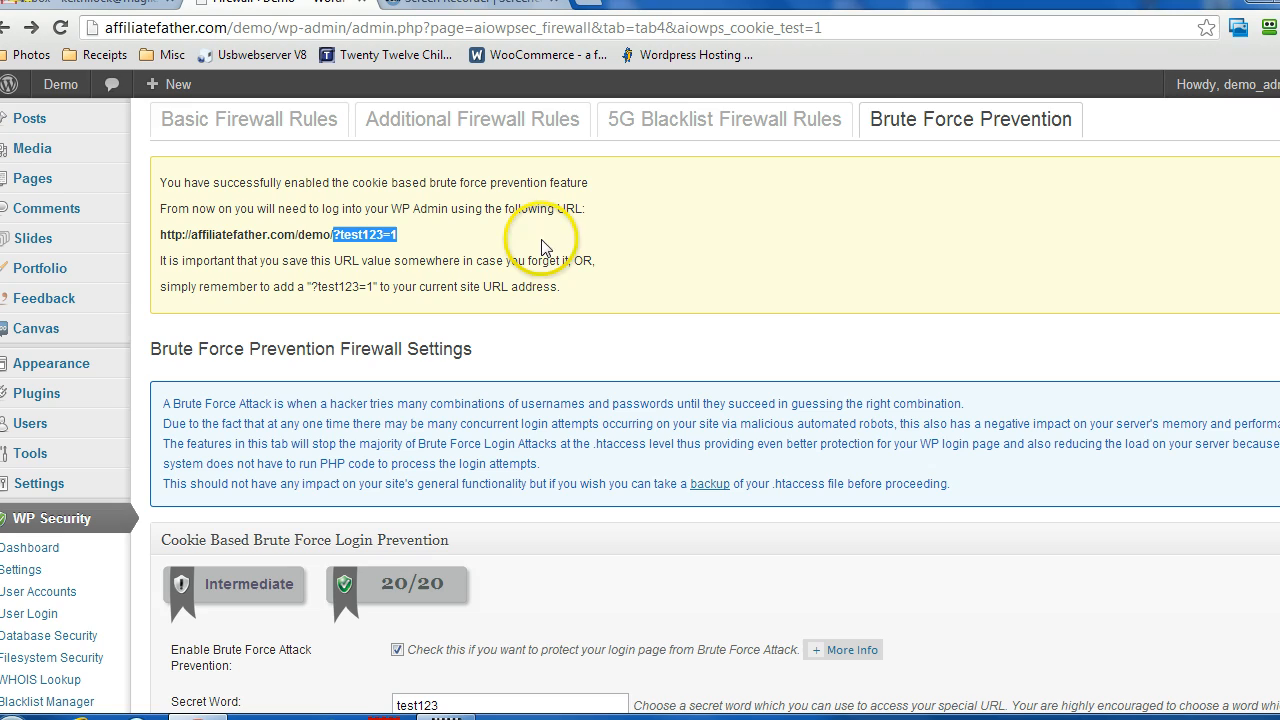
mouse_move(435, 347)
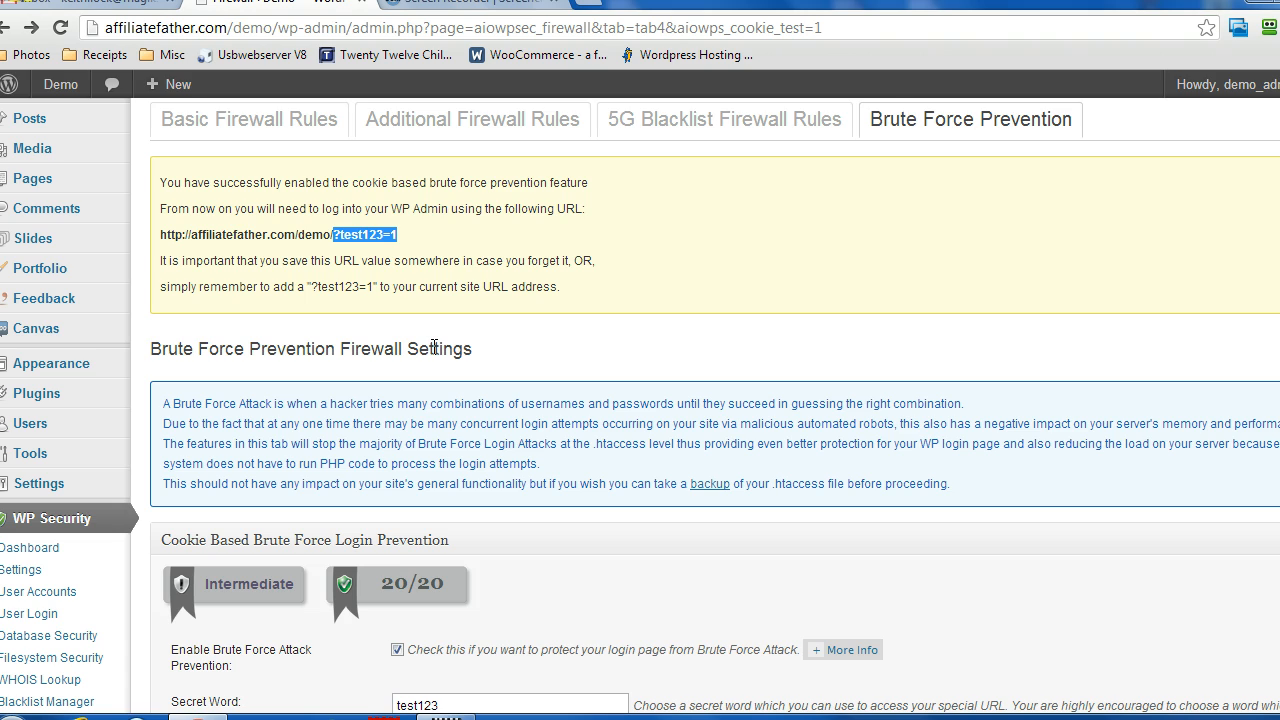
click(345, 234)
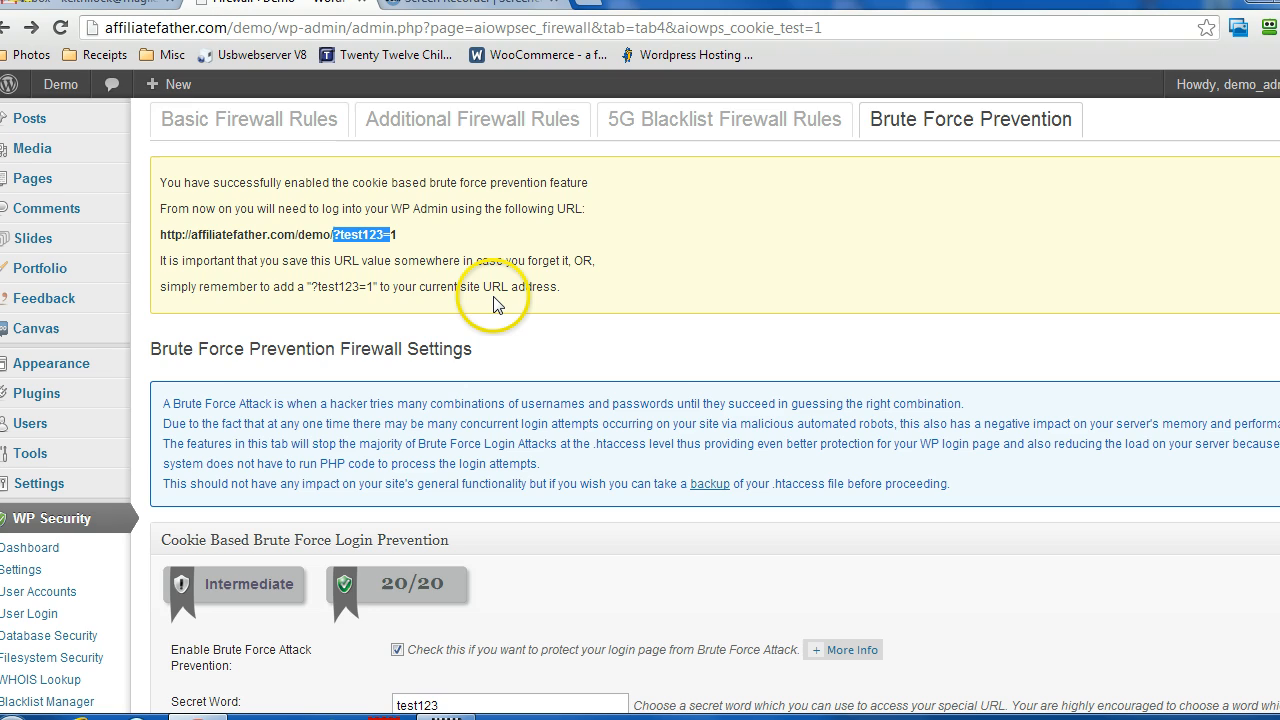
mouse_move(497, 305)
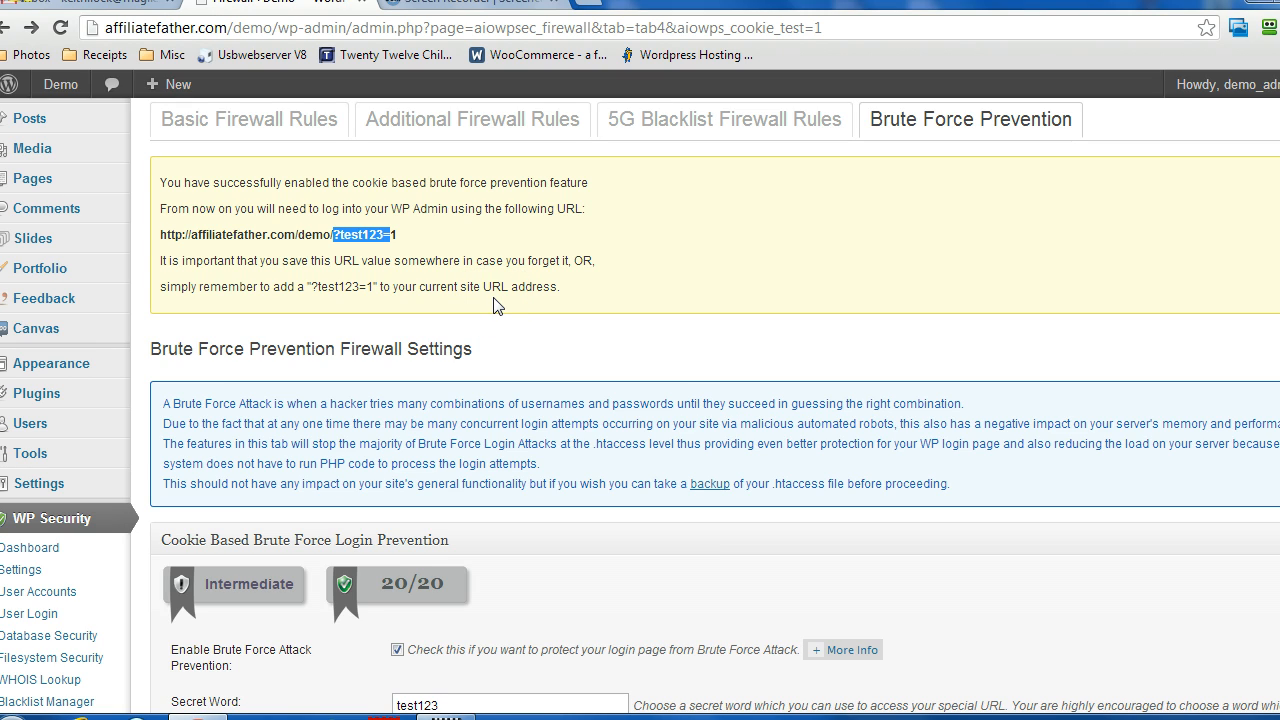
mouse_move(528, 608)
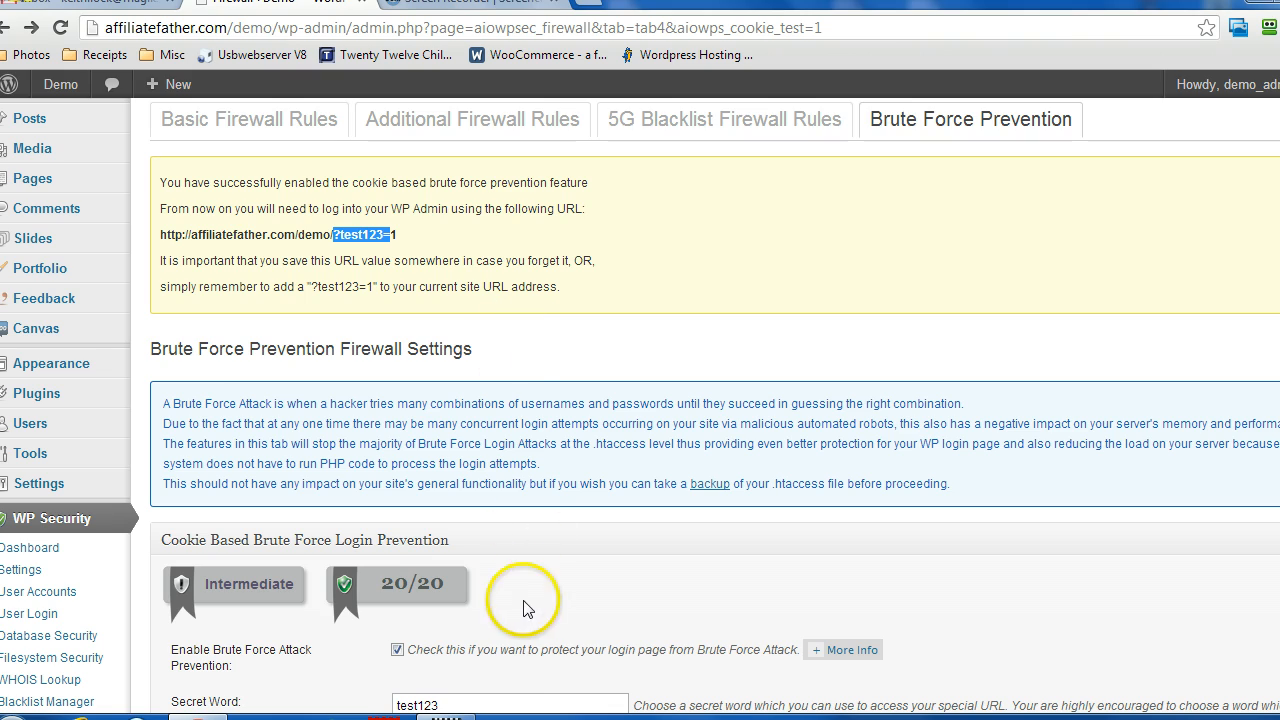